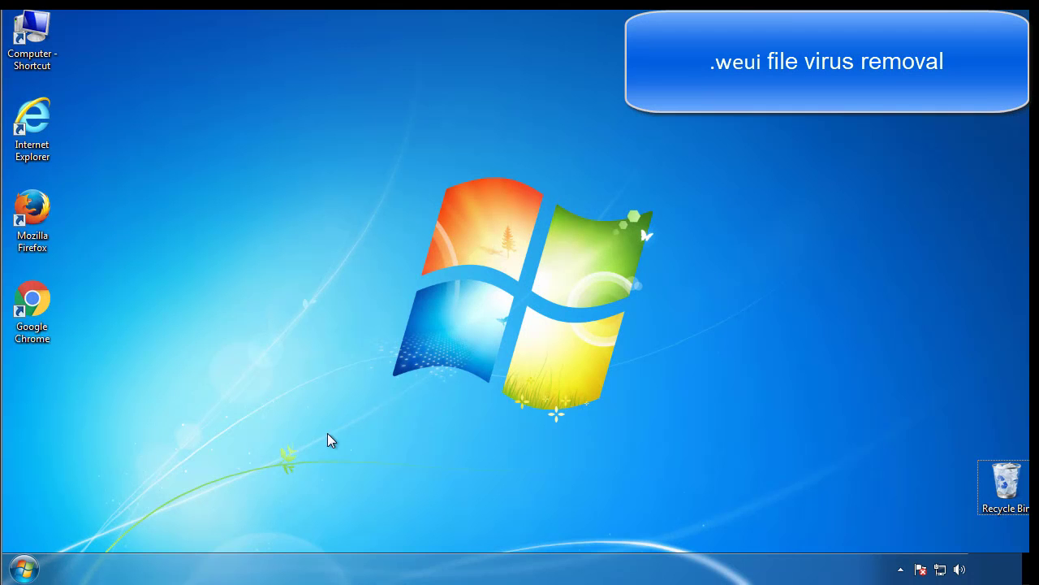
Step: Launch System Configuration by searching 'mscon' from the Start menu
left_click(23, 569)
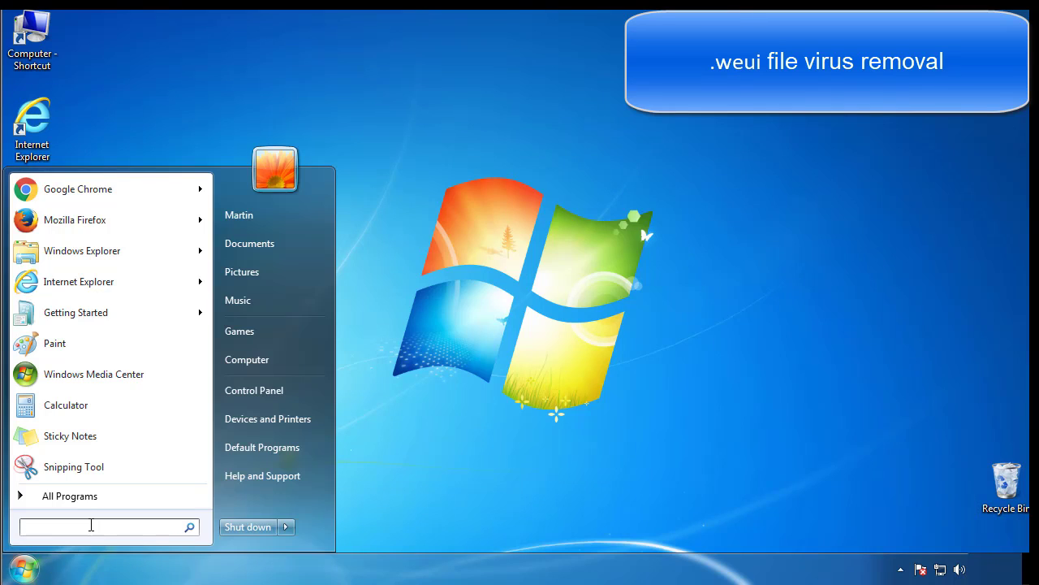
type("mscon")
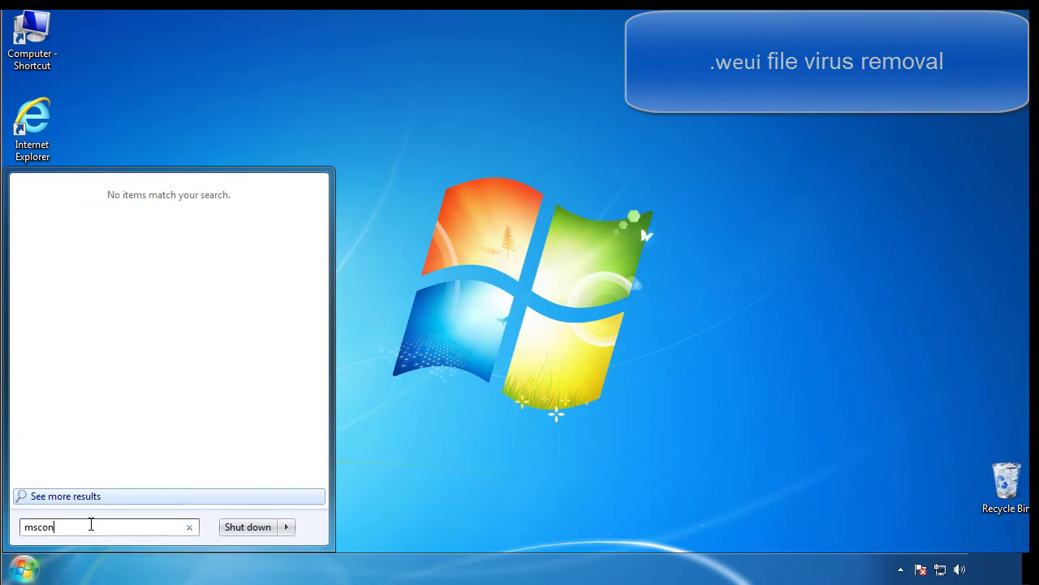
key("Return")
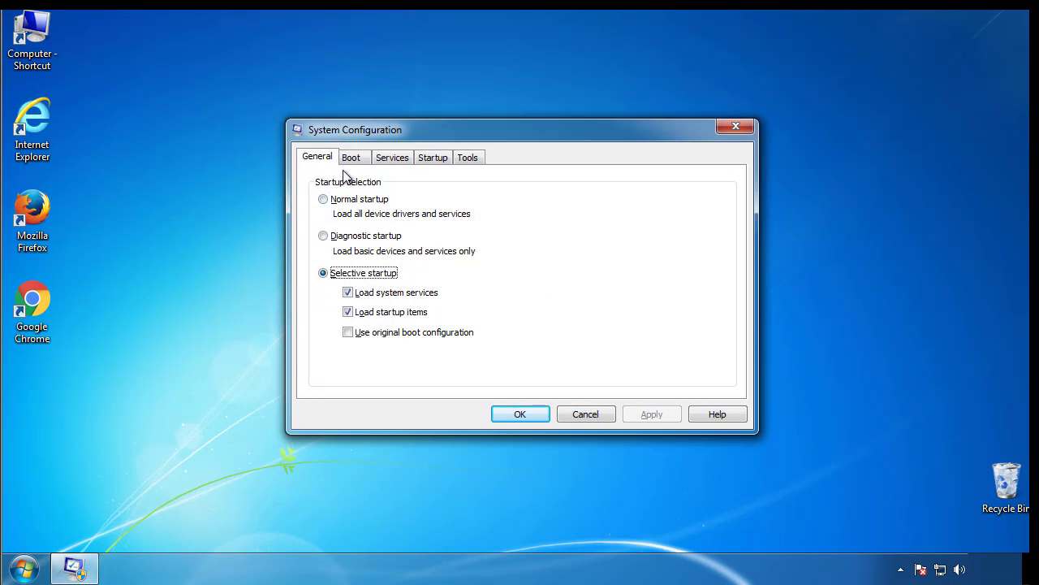
Step: Enable minimal Safe boot on the Boot tab and restart the computer
left_click(351, 156)
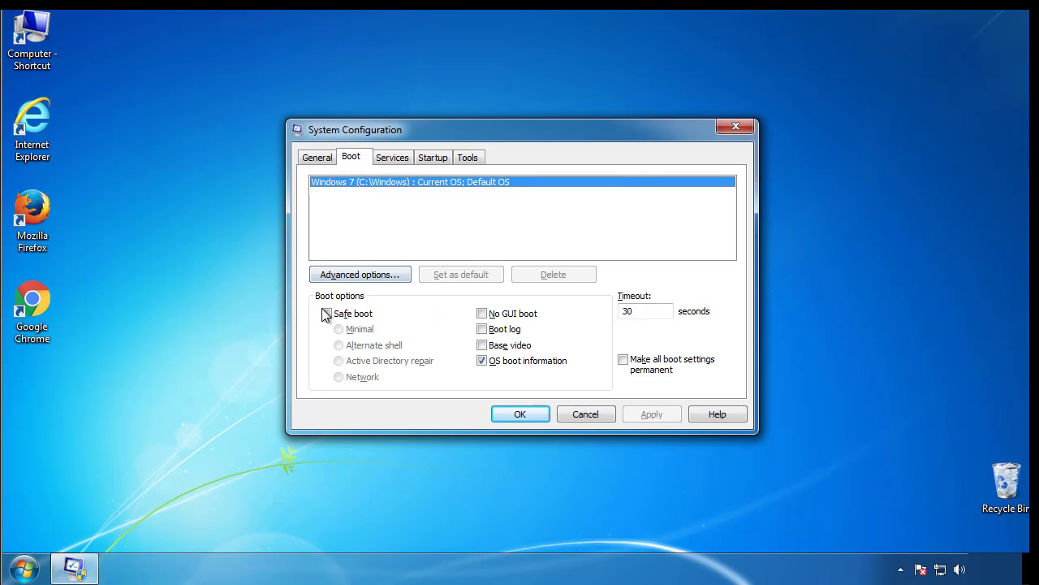
left_click(326, 313)
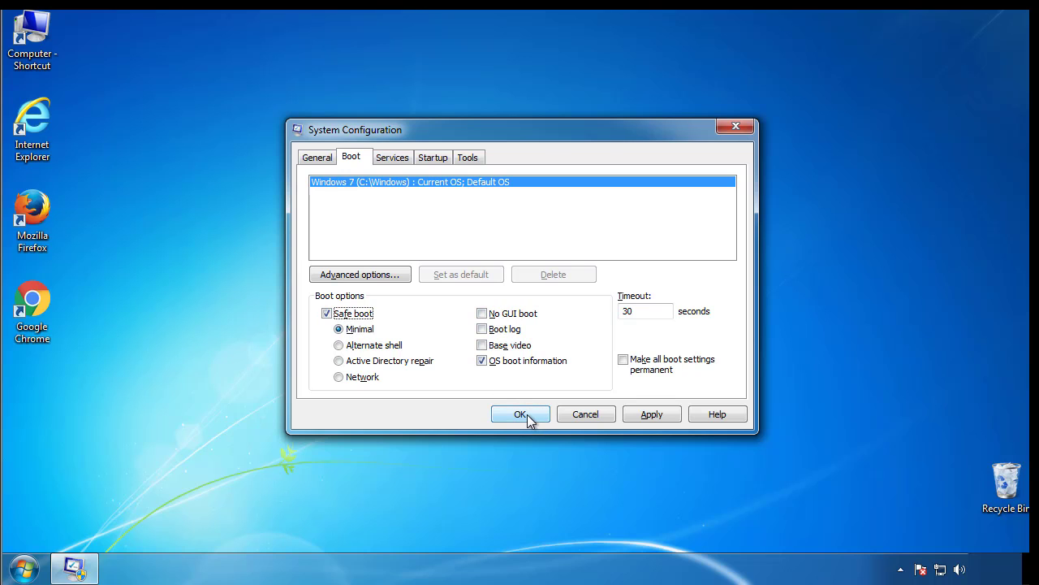
left_click(519, 414)
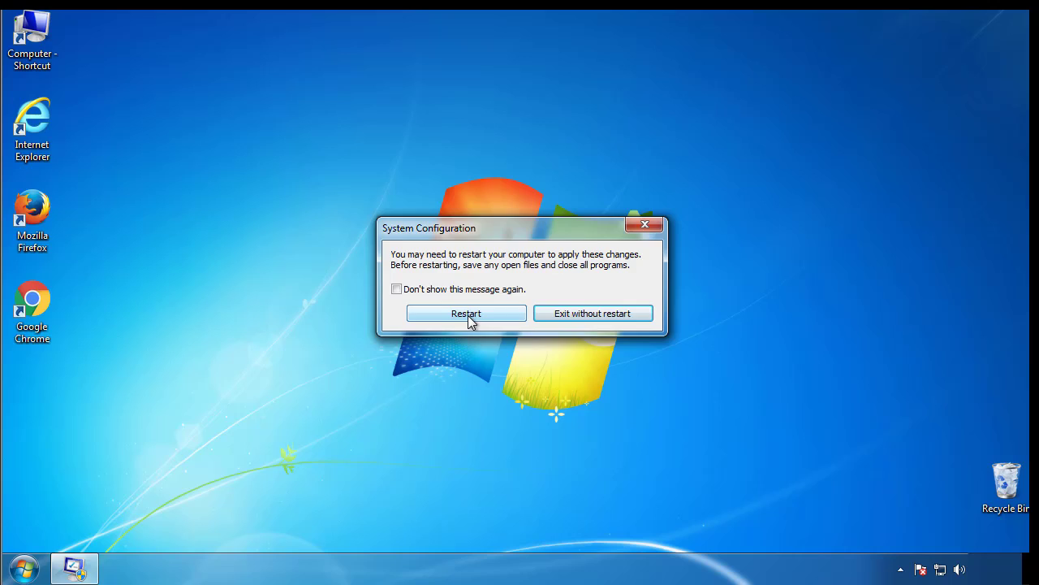
left_click(466, 313)
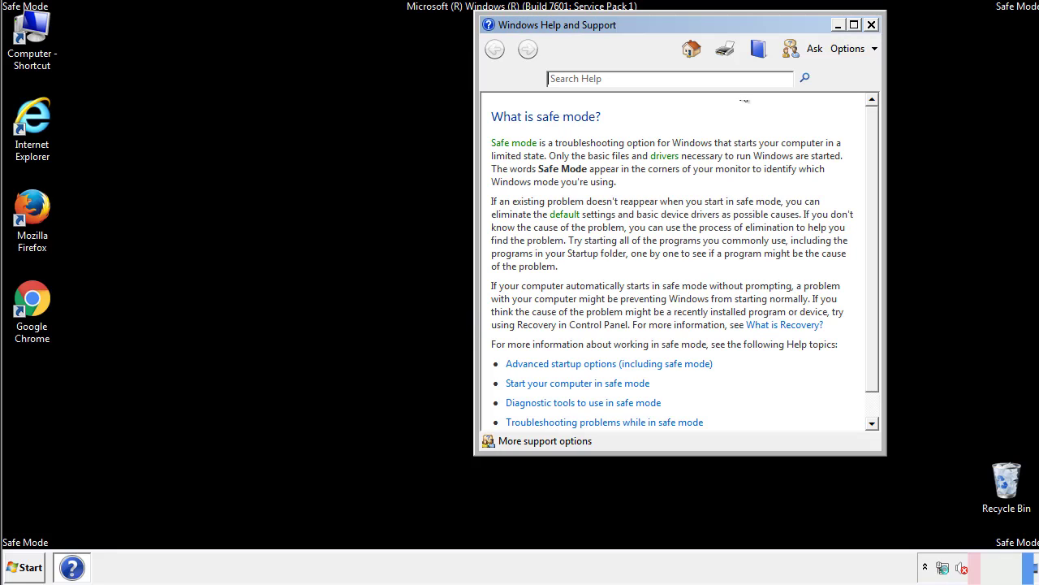
Step: Close the help window, view Folder Options' View settings in Control Panel, then close everything
left_click(871, 25)
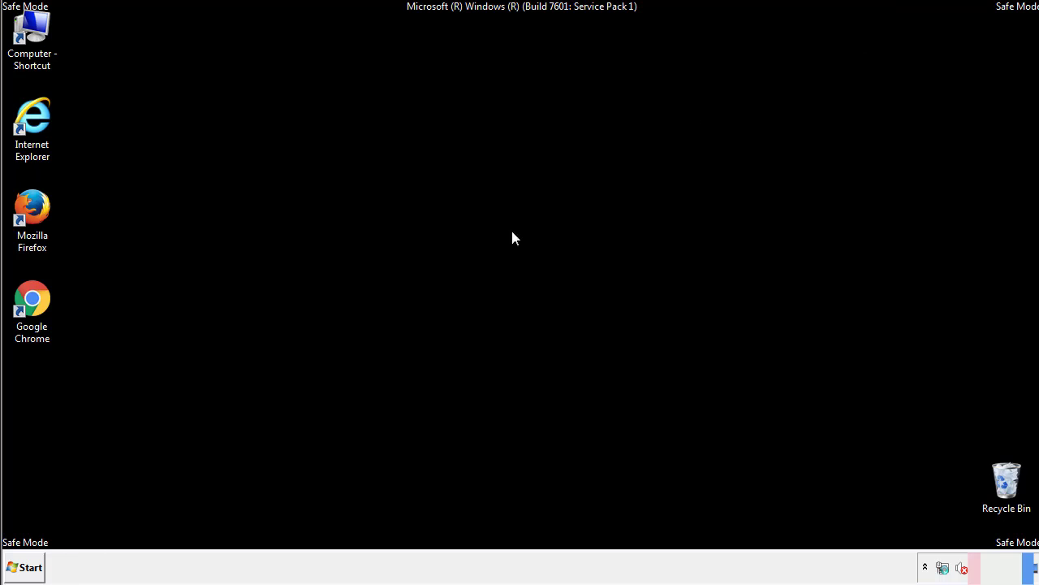
left_click(24, 567)
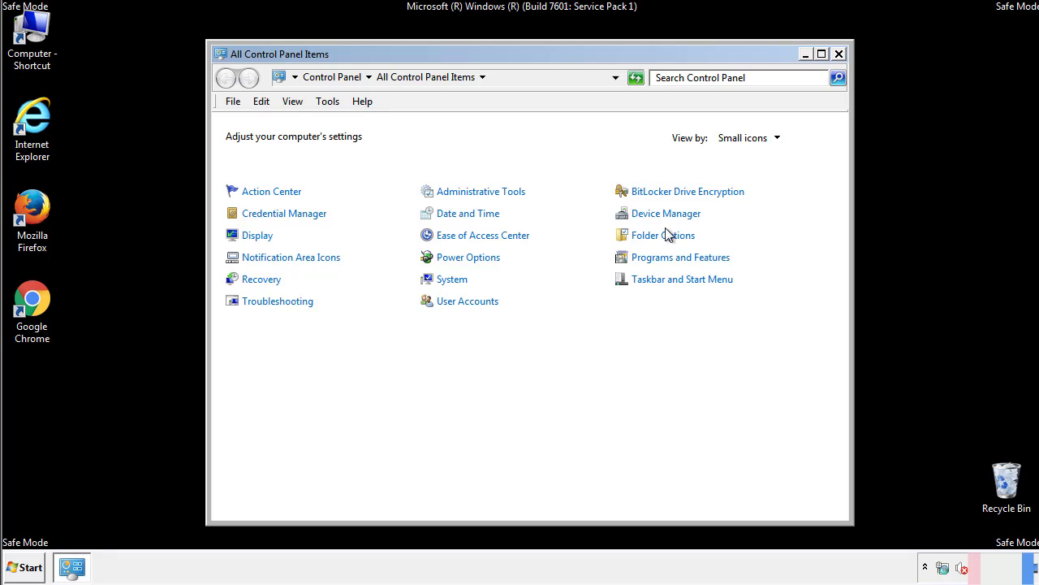
left_click(662, 234)
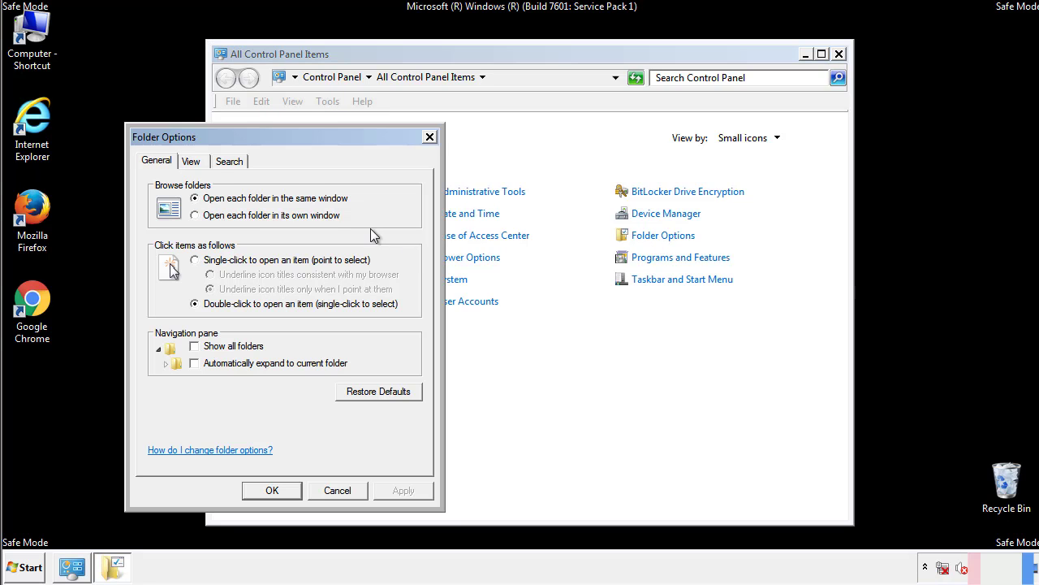
left_click(192, 161)
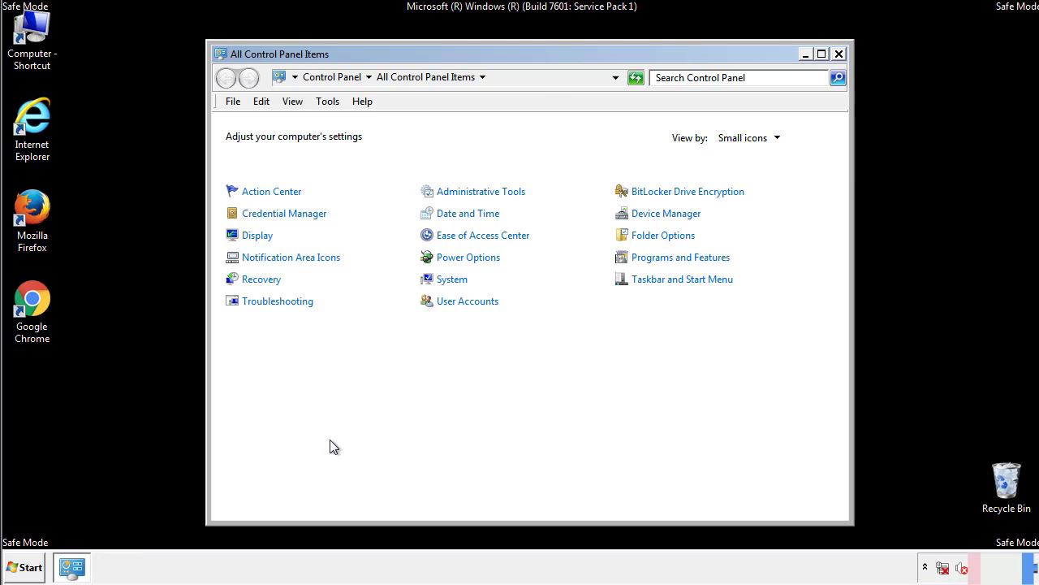
left_click(838, 54)
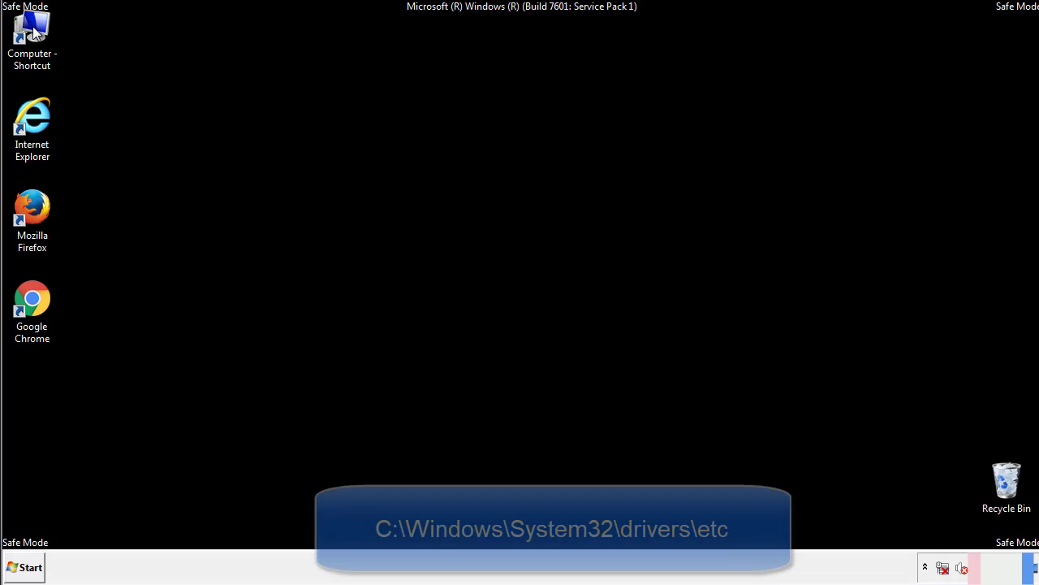
Step: Browse from Computer into C:\Windows\System32\drivers\etc
double_click(32, 36)
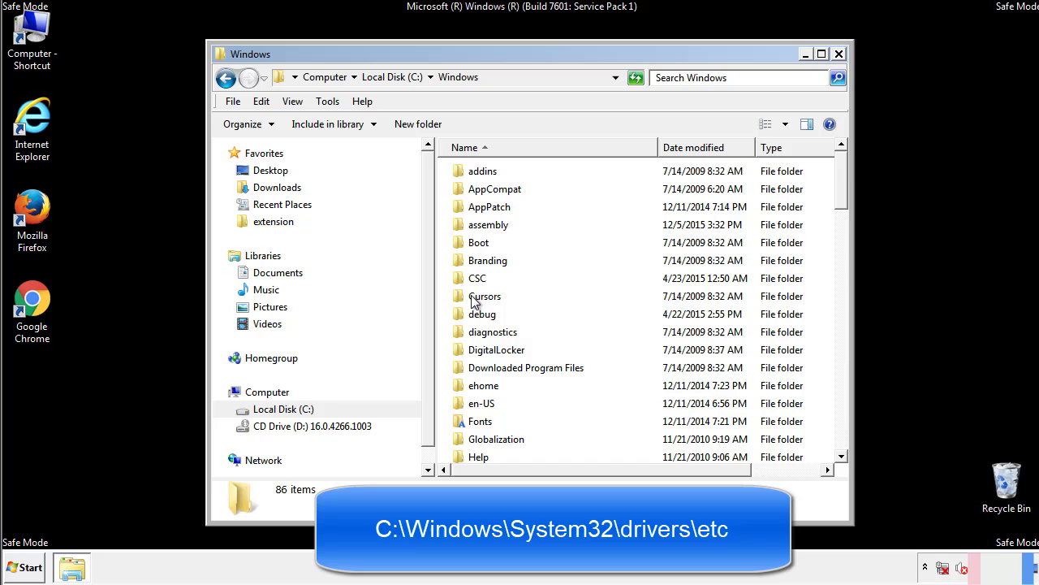
scroll("down", 3)
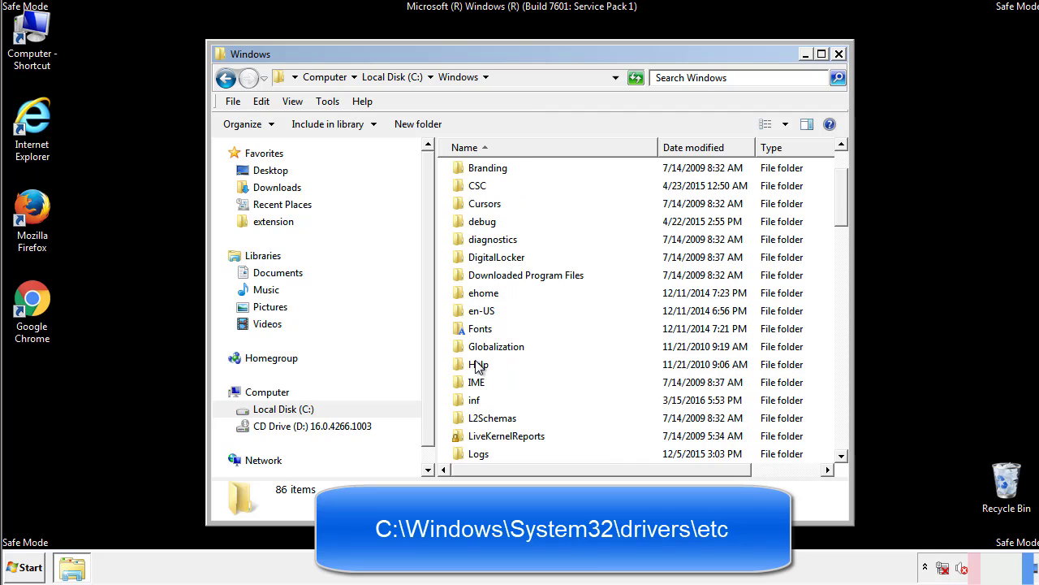
scroll("down", 3)
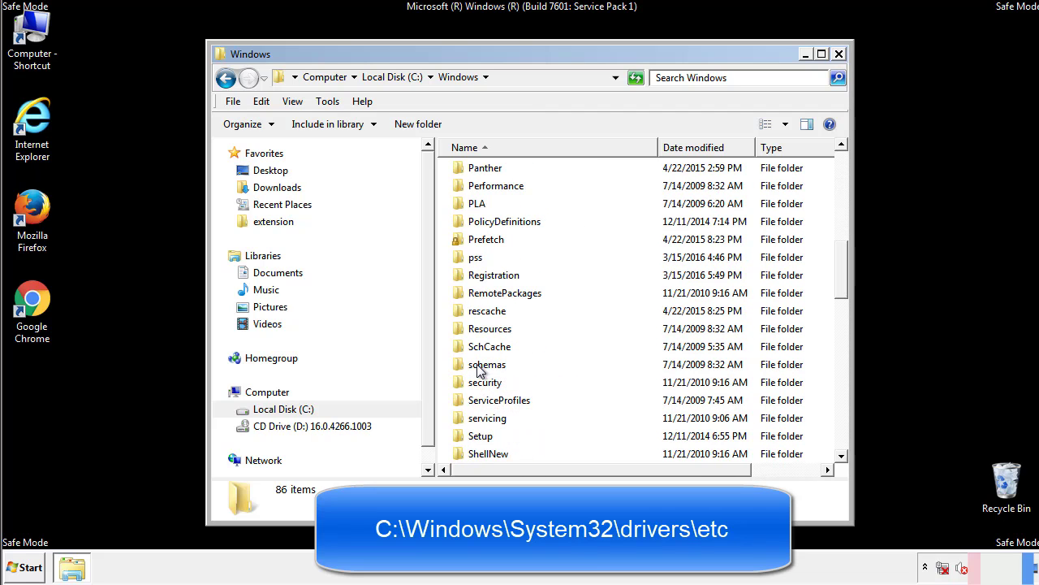
left_click(491, 76)
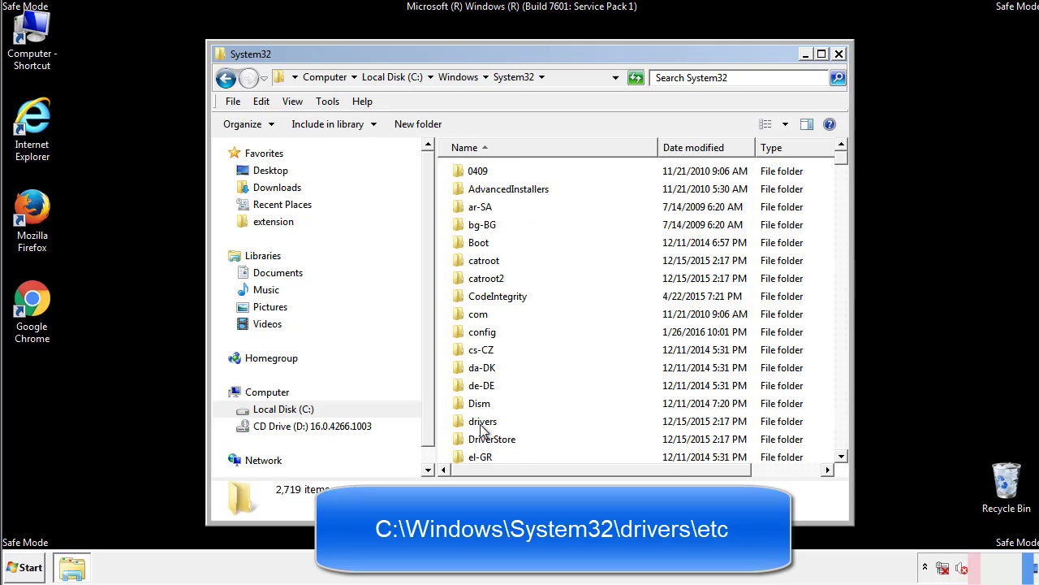
double_click(484, 420)
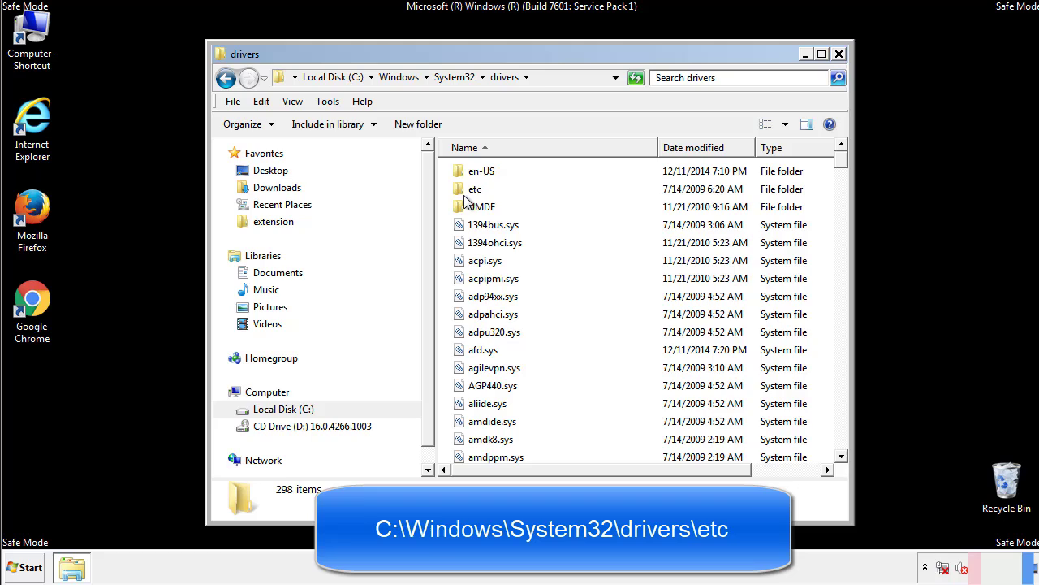
double_click(474, 188)
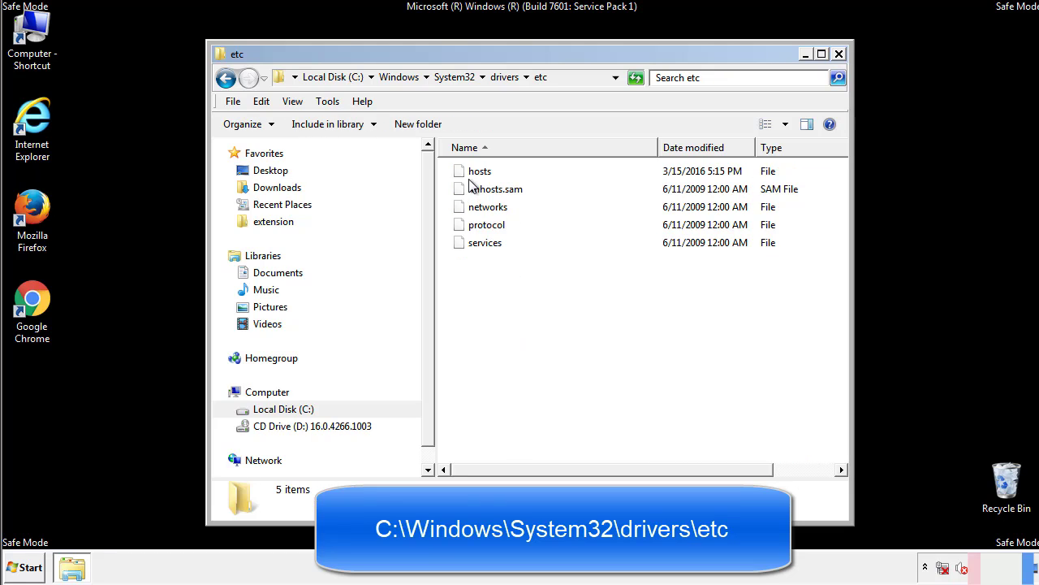
Step: Open hosts in Notepad, delete the four suspicious entries at the end and save on close
double_click(480, 170)
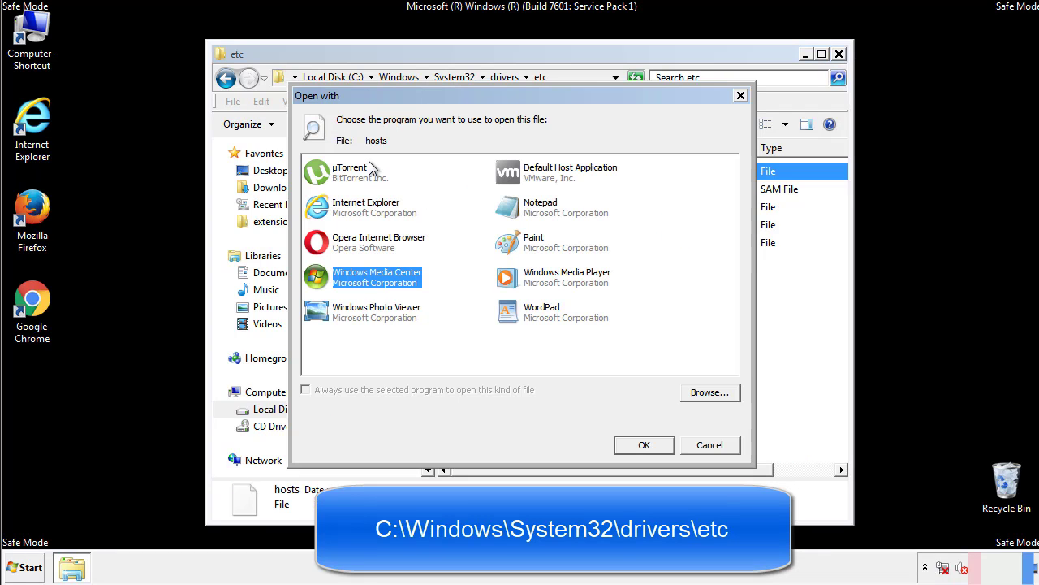
mouse_move(526, 215)
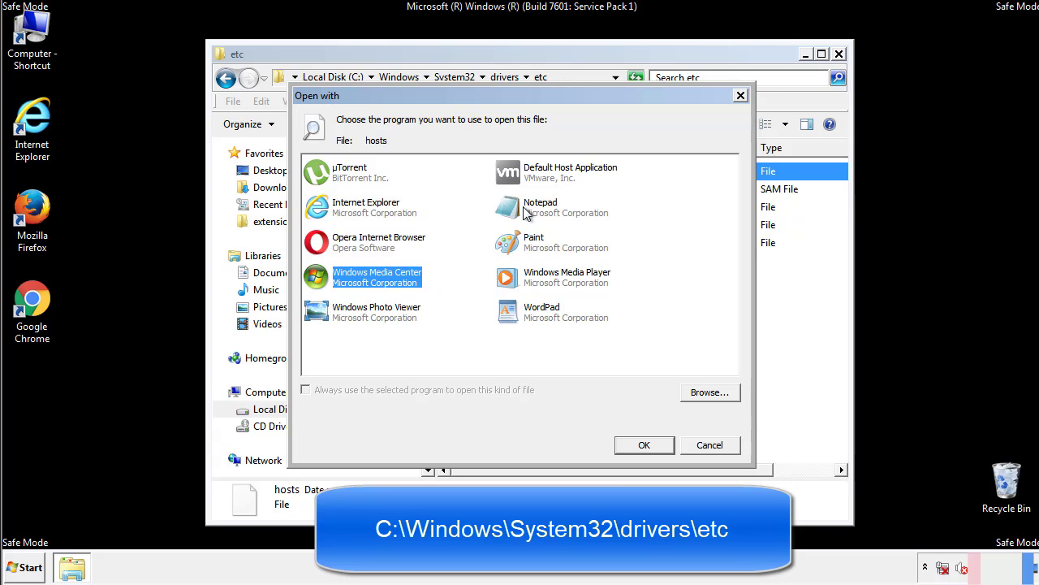
left_click(643, 445)
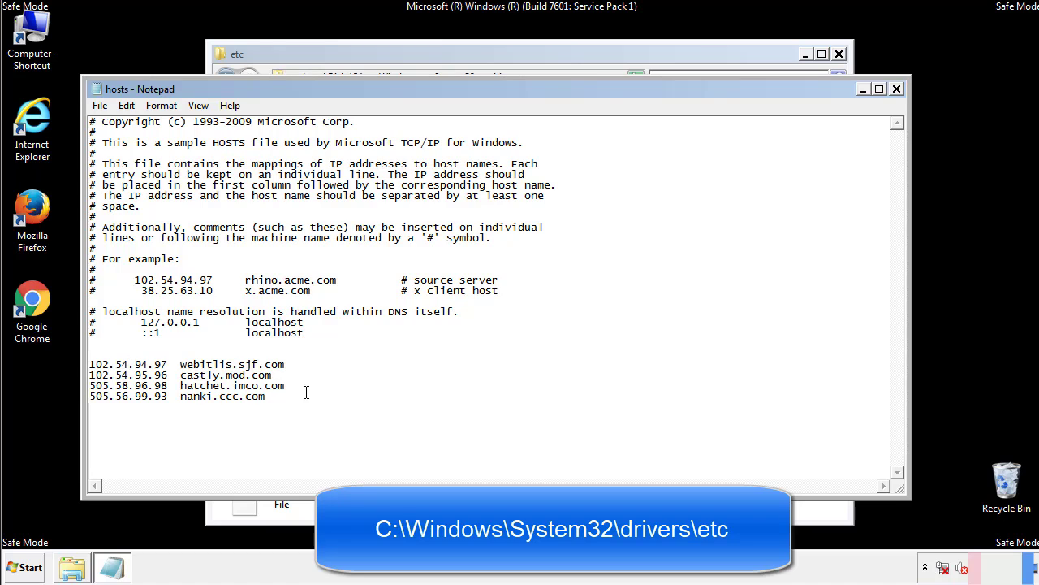
left_click_drag(91, 364, 285, 397)
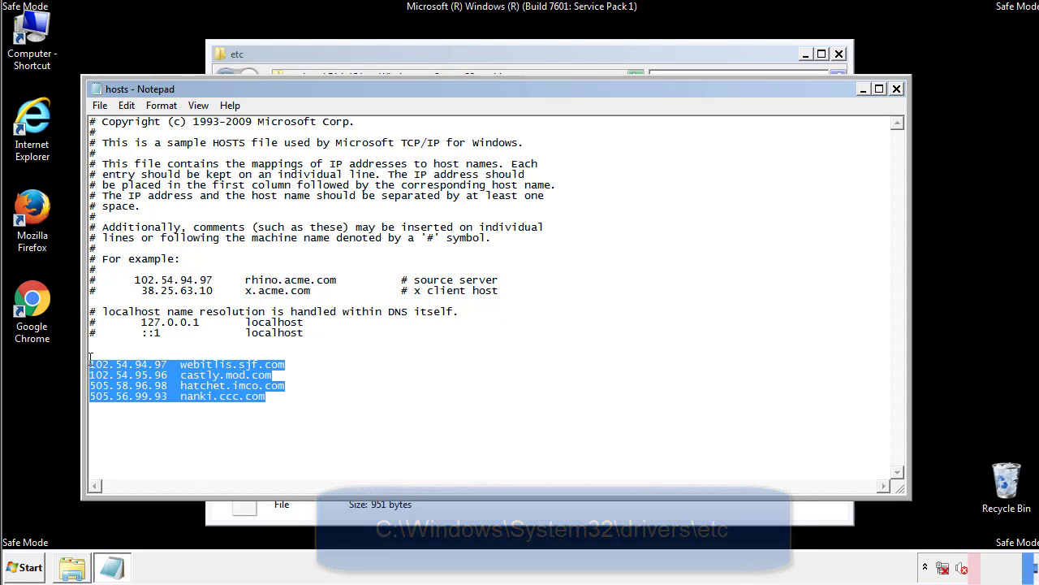
key("Delete")
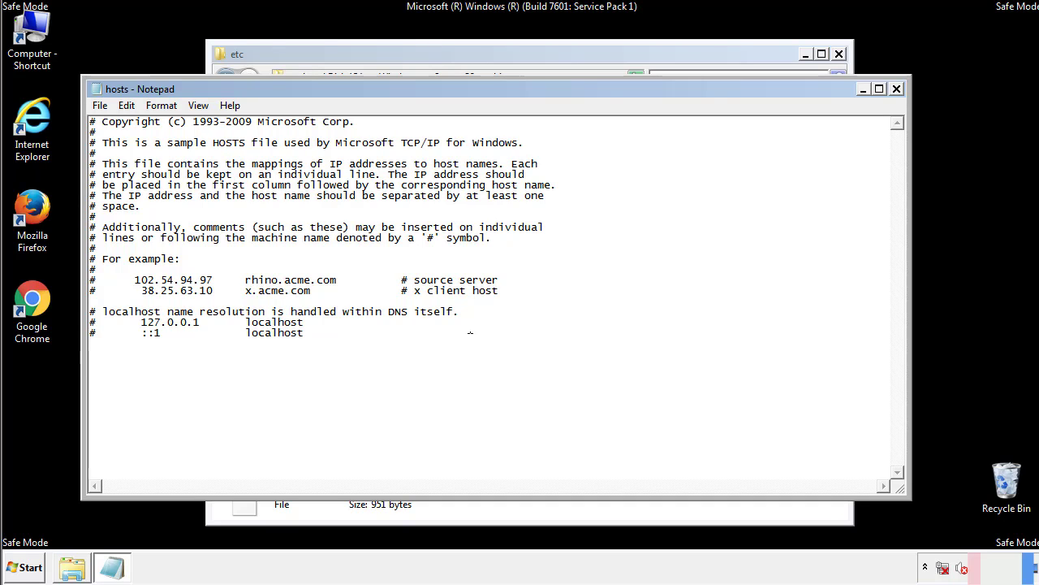
mouse_move(896, 88)
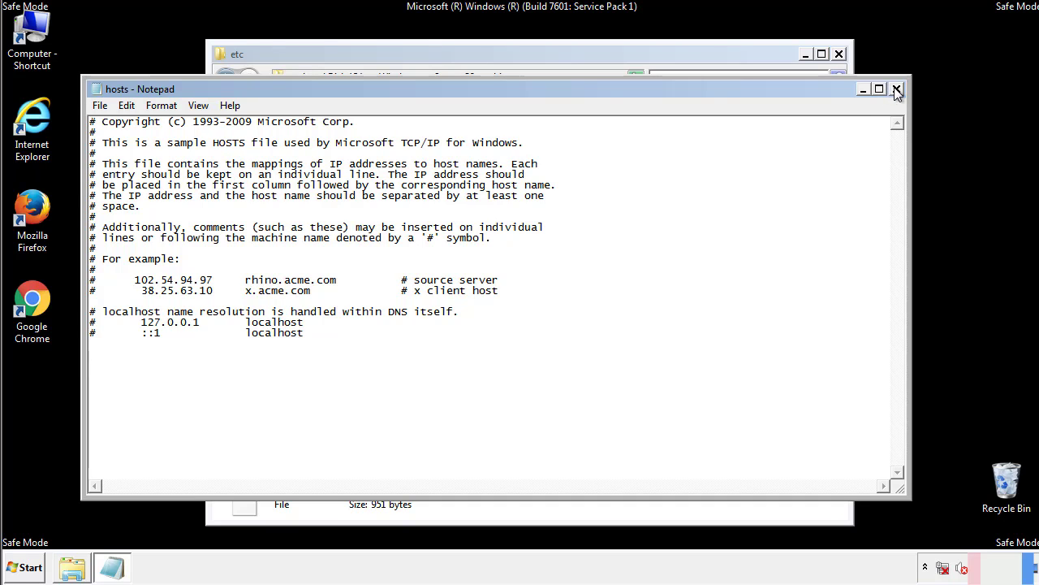
left_click(897, 88)
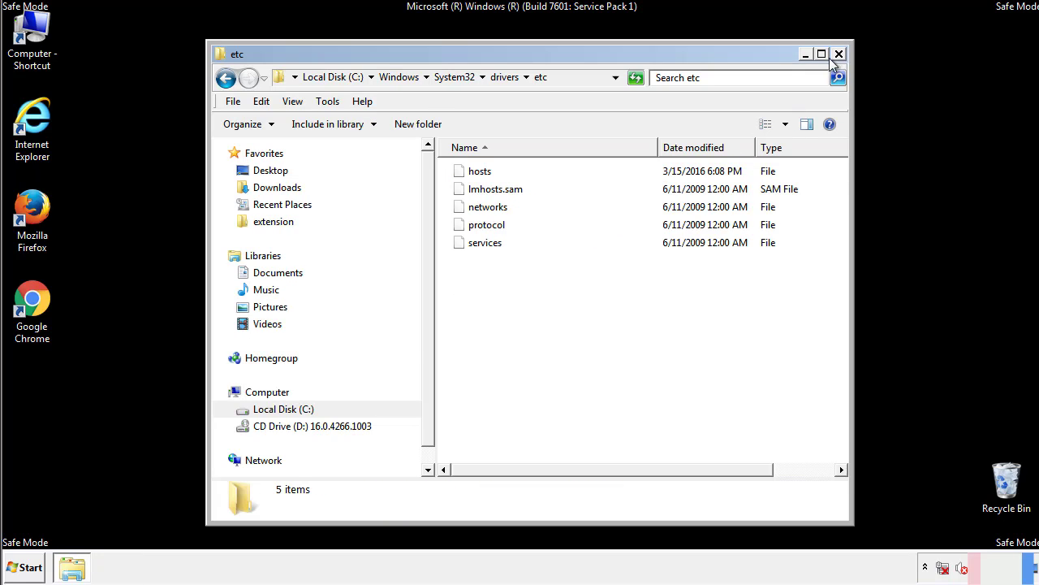
Step: Close the etc window and open the Startup folder from All Programs
left_click(838, 54)
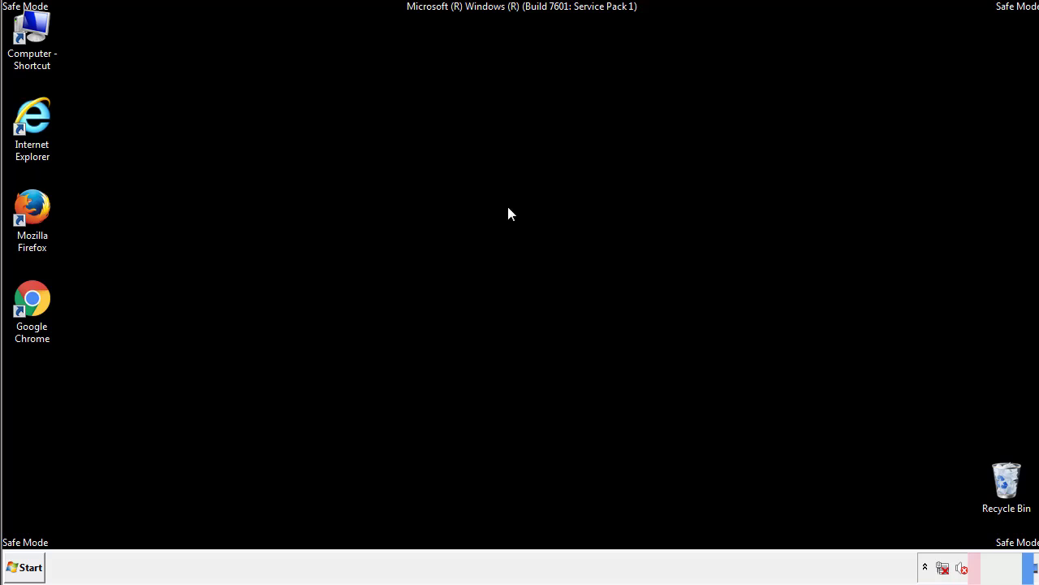
left_click(25, 567)
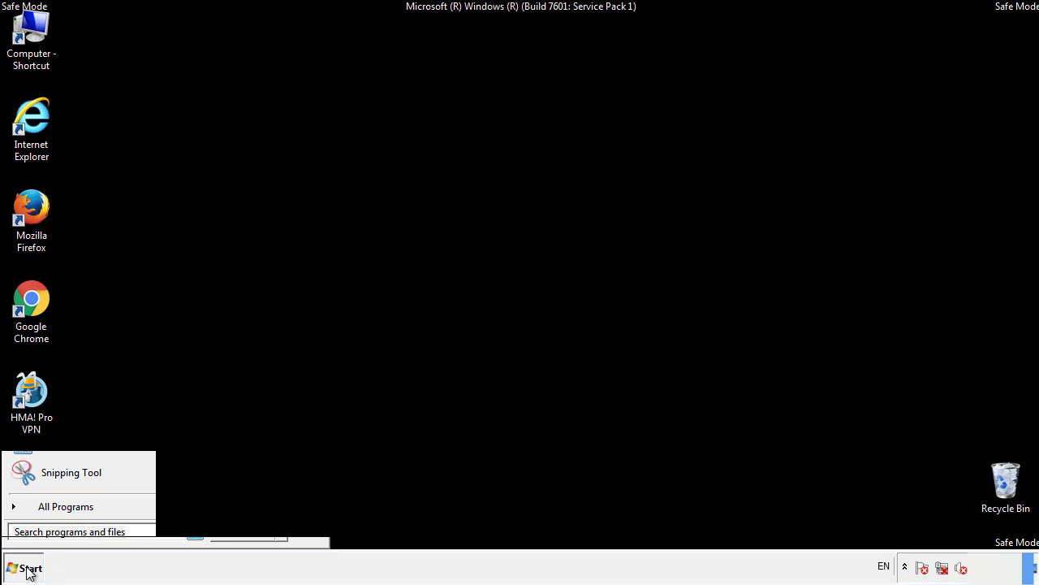
left_click(65, 507)
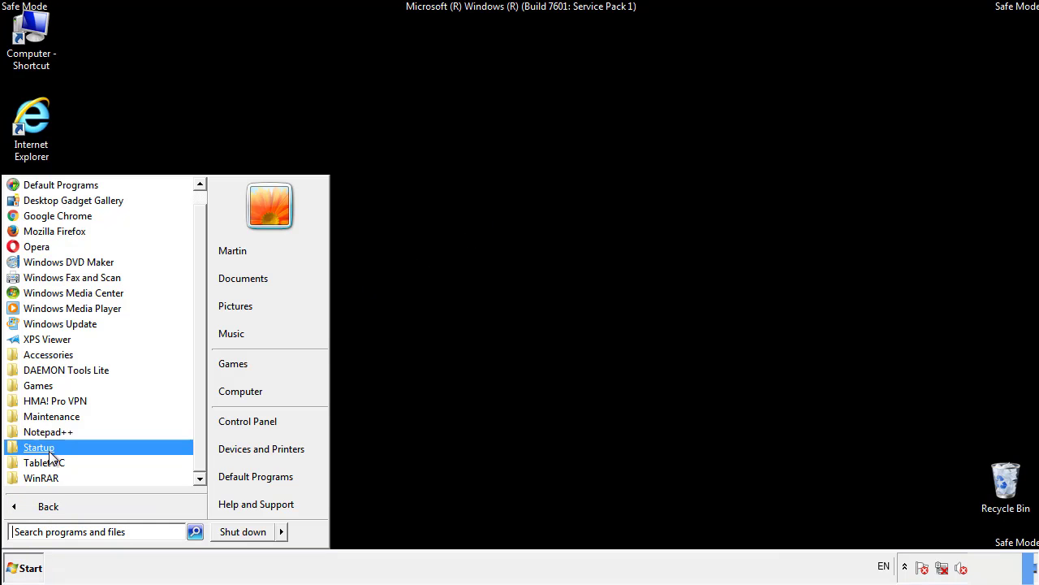
right_click(39, 447)
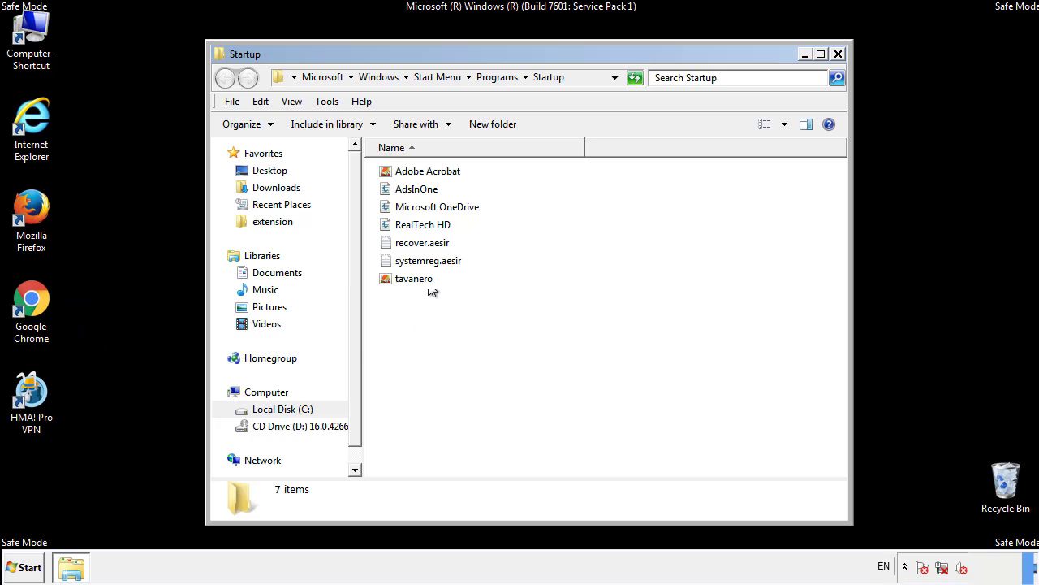
Step: Delete AdsInOne, recover.aesir, systemreg.aesir and tavanero from Startup and close the folder
left_click(416, 189)
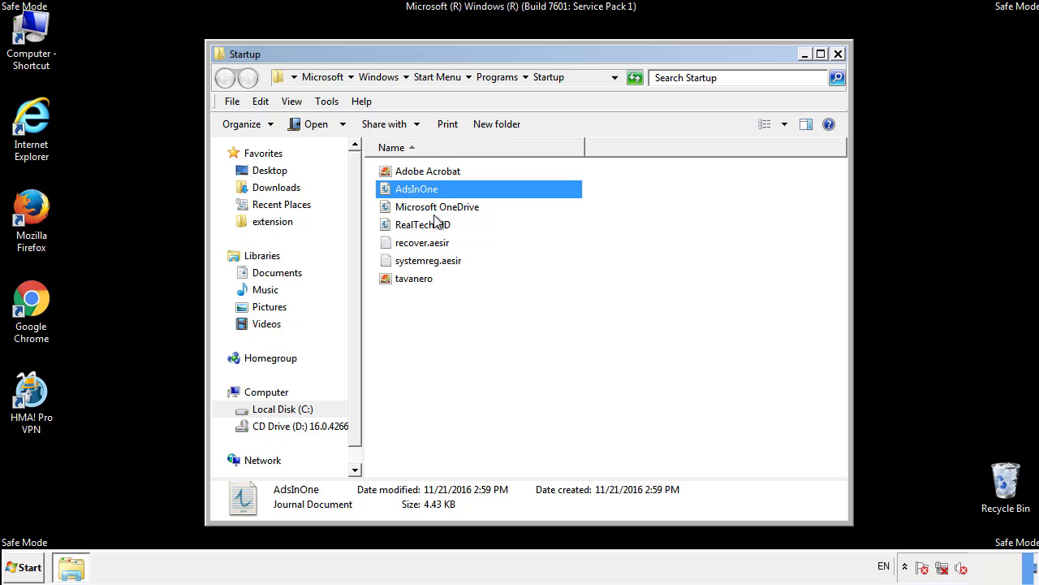
left_click(429, 260)
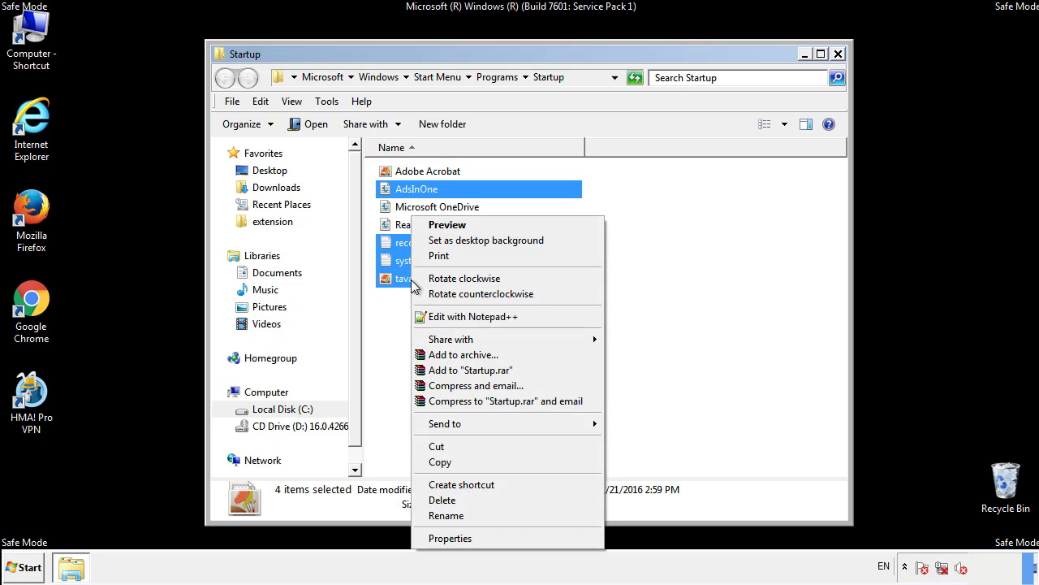
left_click(441, 500)
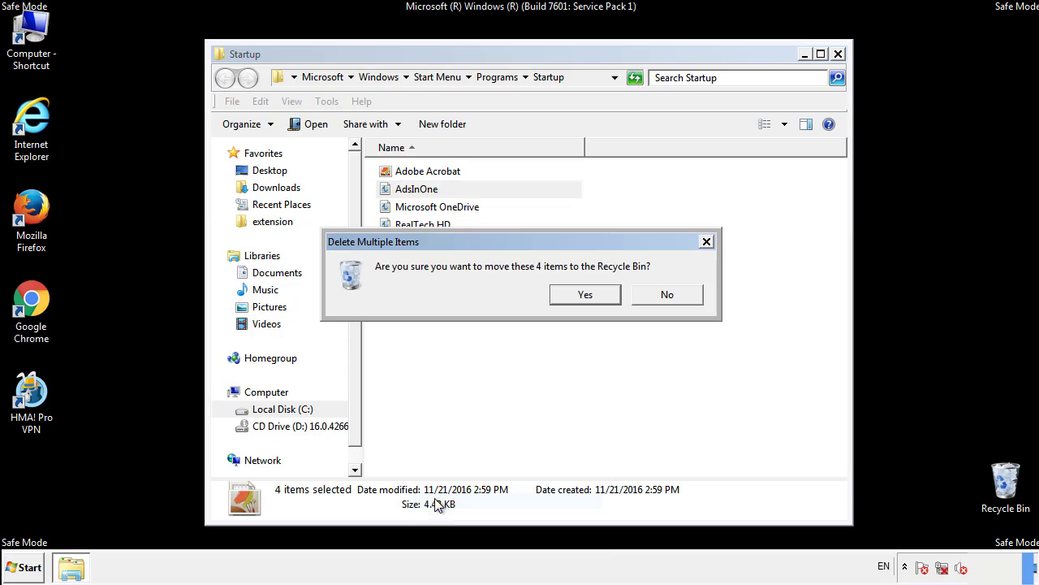
left_click(585, 294)
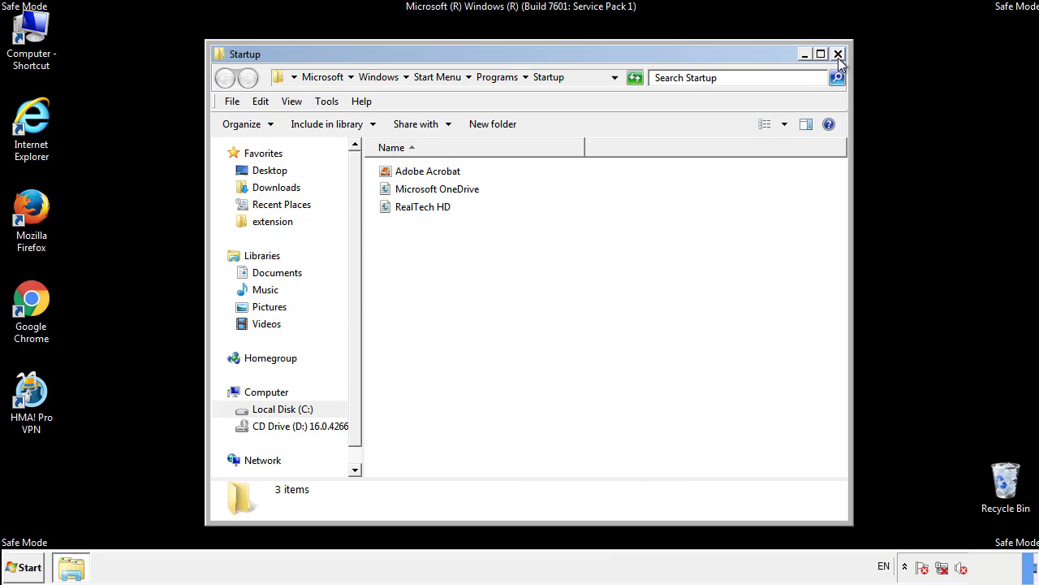
left_click(838, 54)
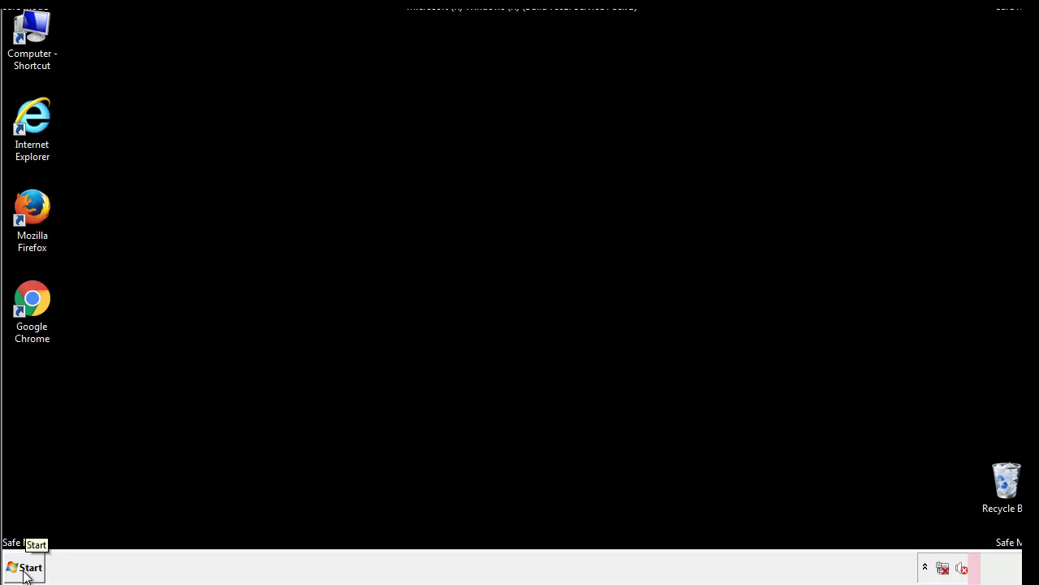
Step: Launch Registry Editor and expand HKEY_LOCAL_MACHINE\SOFTWARE\Microsoft
left_click(24, 567)
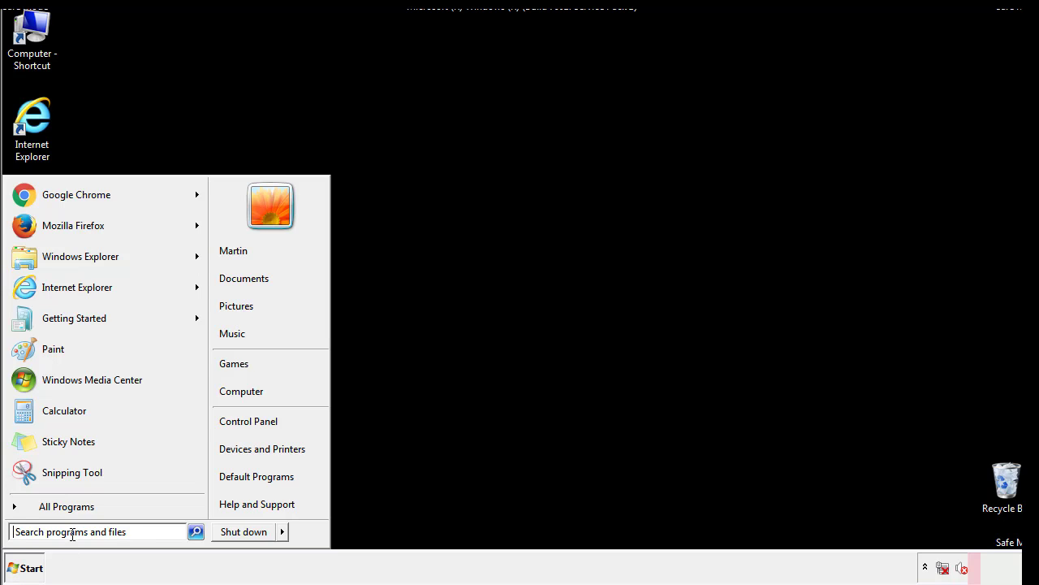
type("reged")
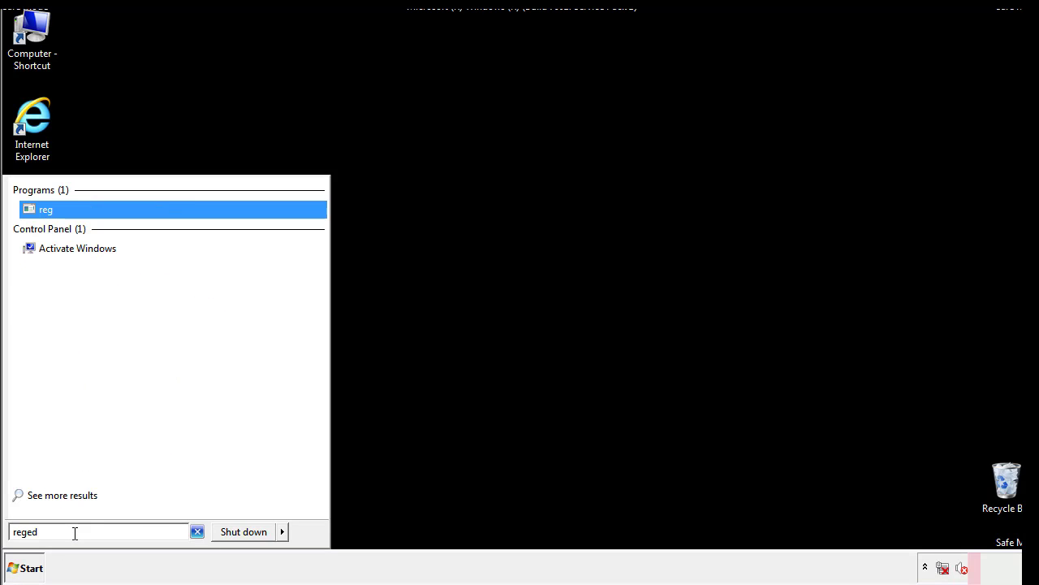
key("Return")
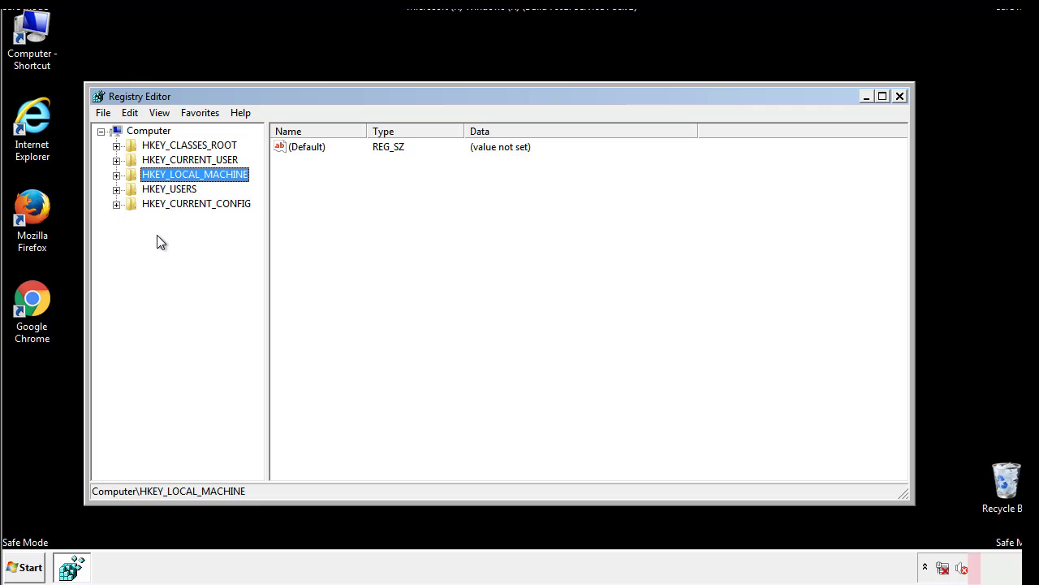
left_click(117, 174)
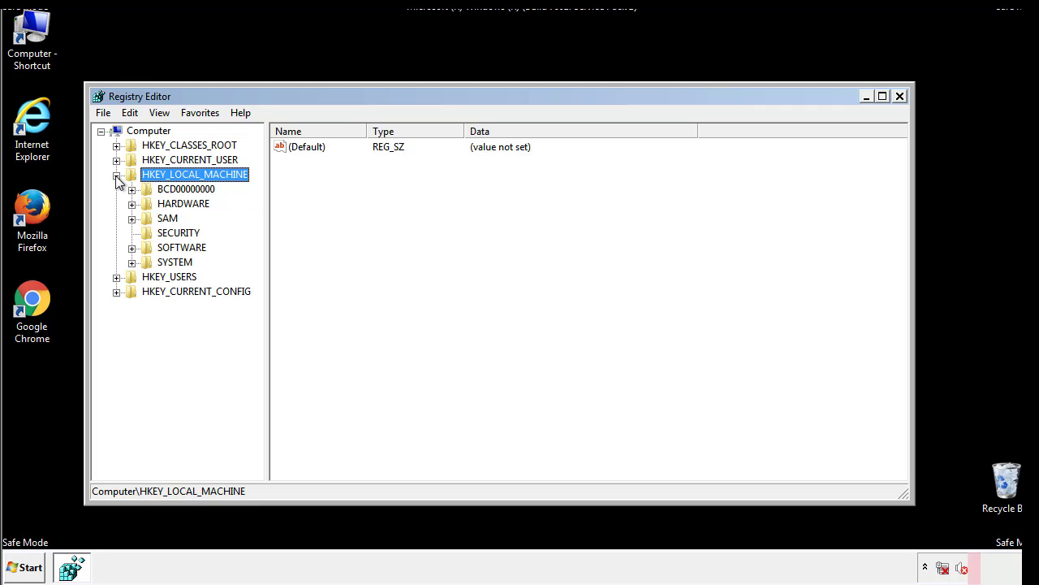
mouse_move(133, 250)
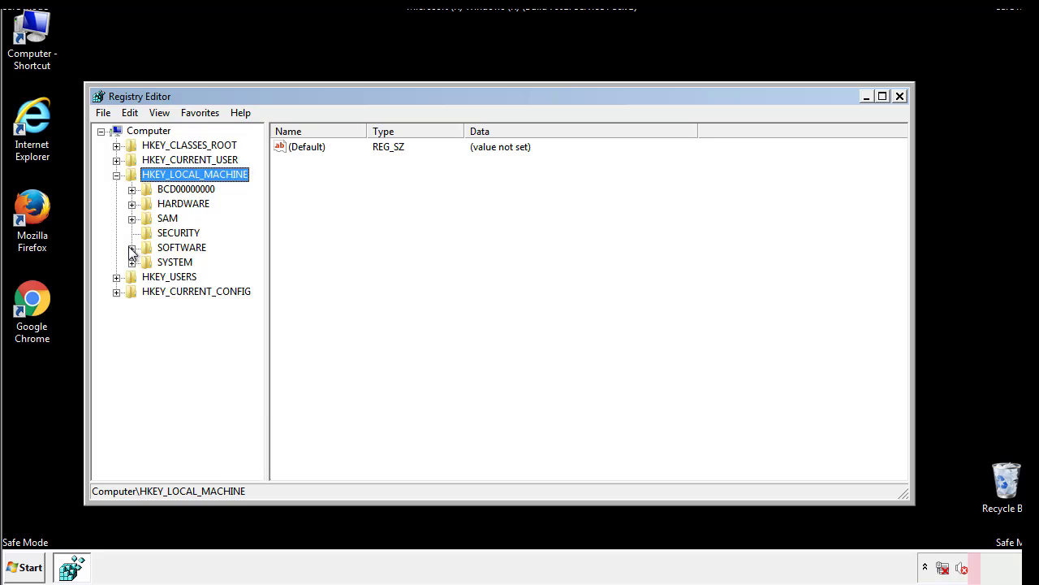
left_click(133, 247)
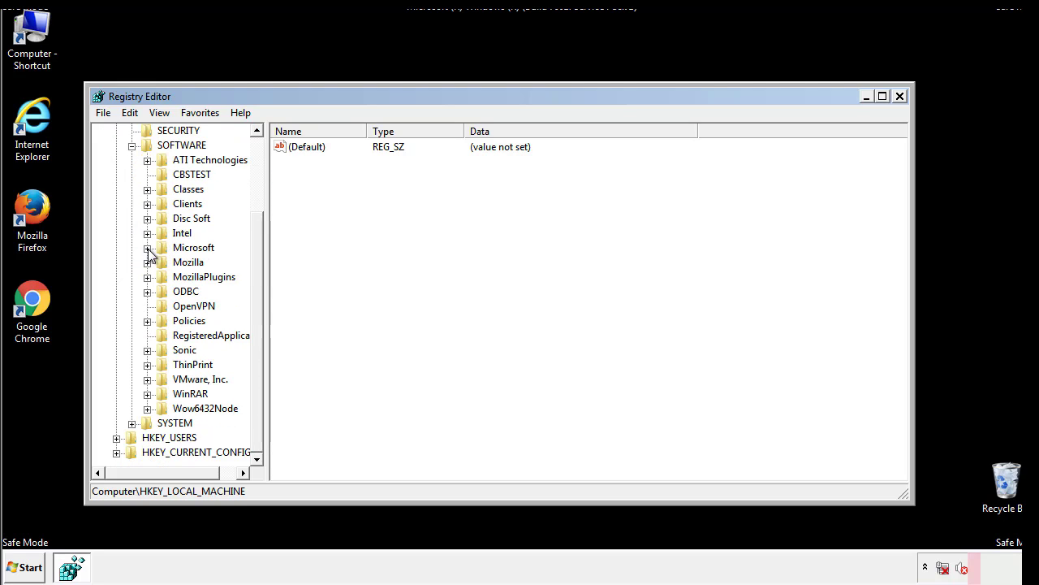
left_click(147, 246)
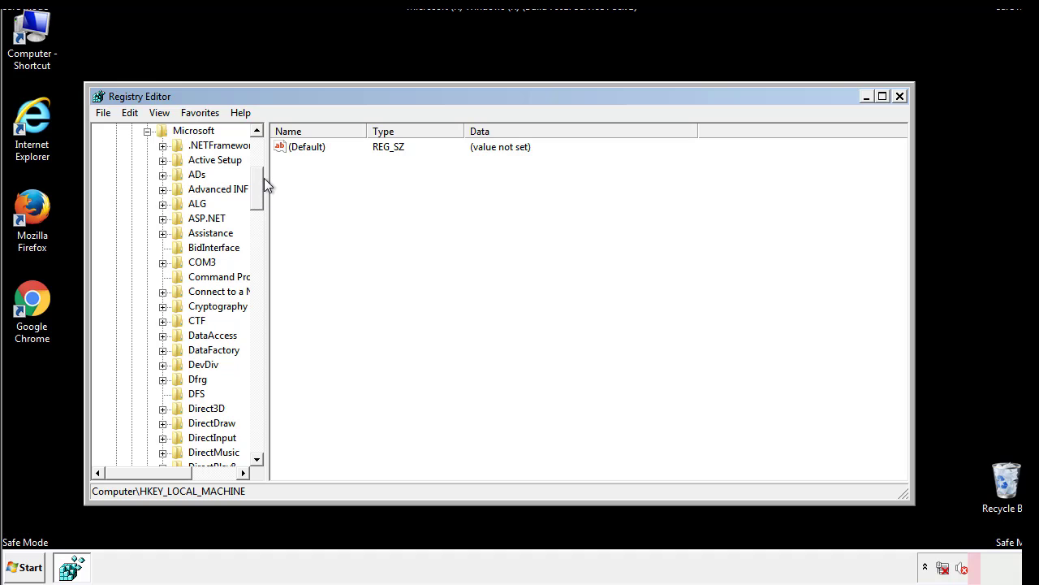
Step: Expand Windows and CurrentVersion to reveal the Run and RunOnce keys
scroll("down", 3)
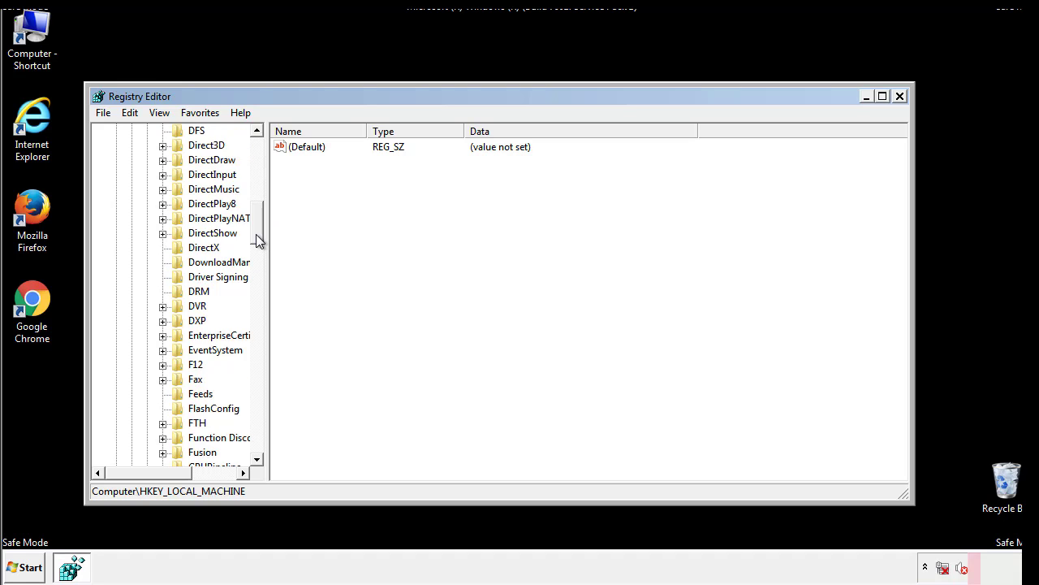
scroll("down", 3)
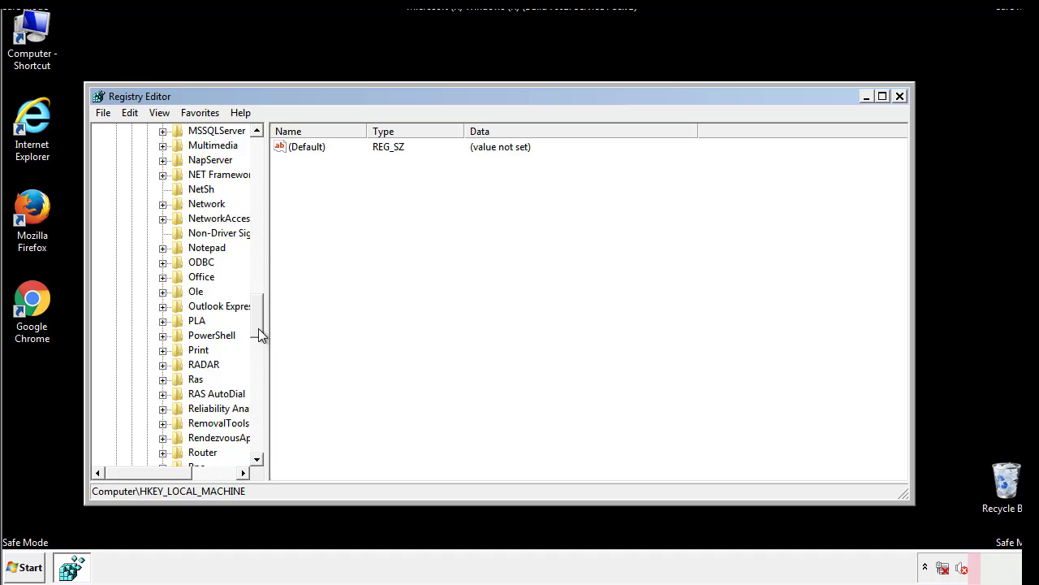
scroll("down", 3)
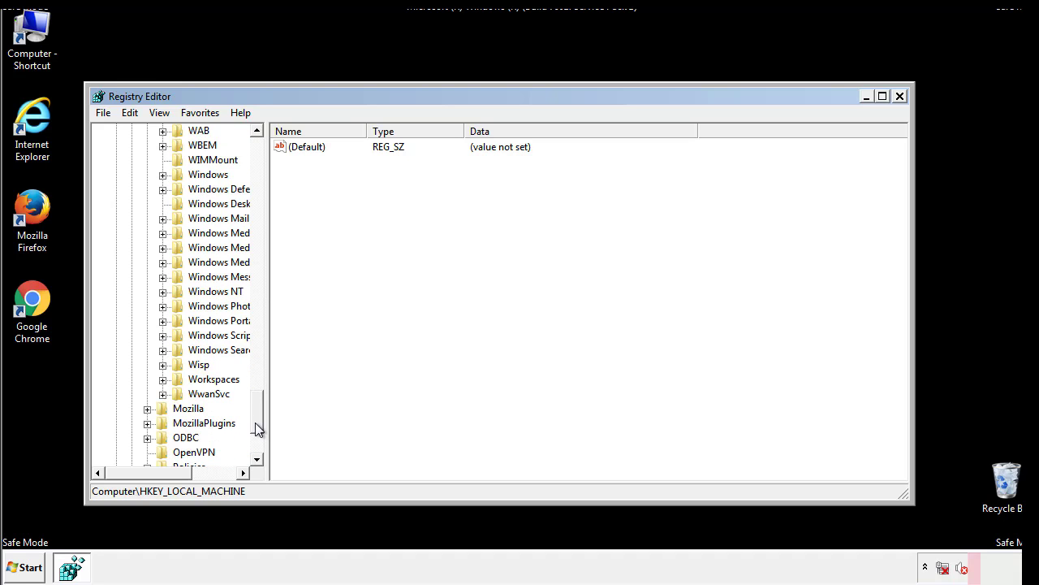
left_click(162, 246)
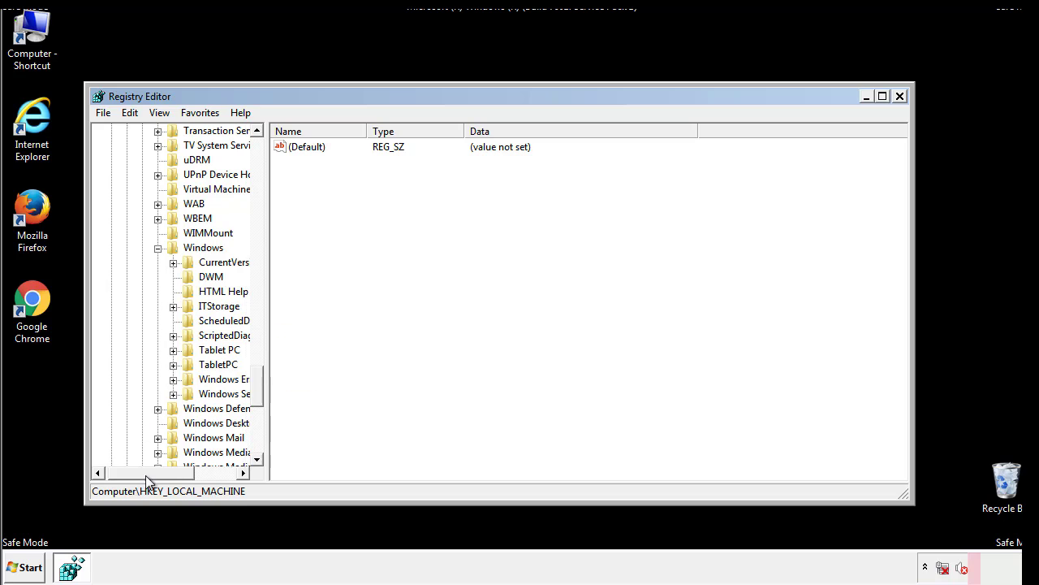
left_click(172, 262)
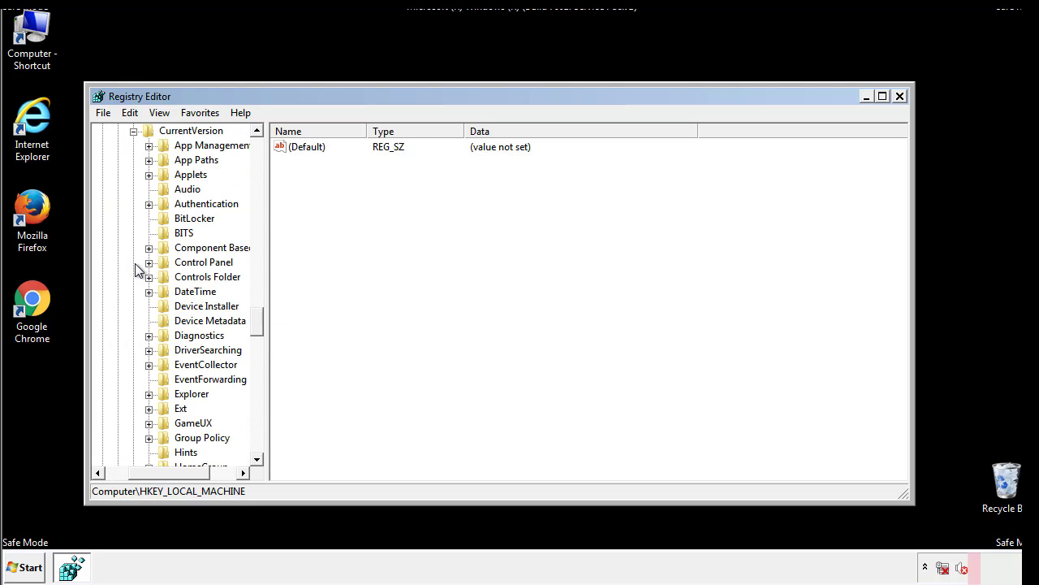
scroll("down", 3)
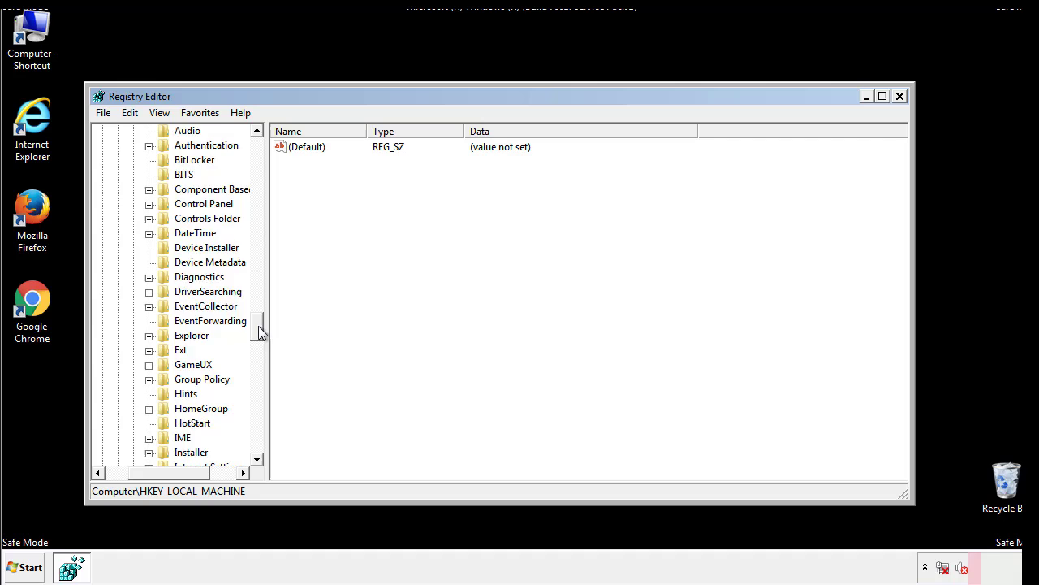
scroll("down", 3)
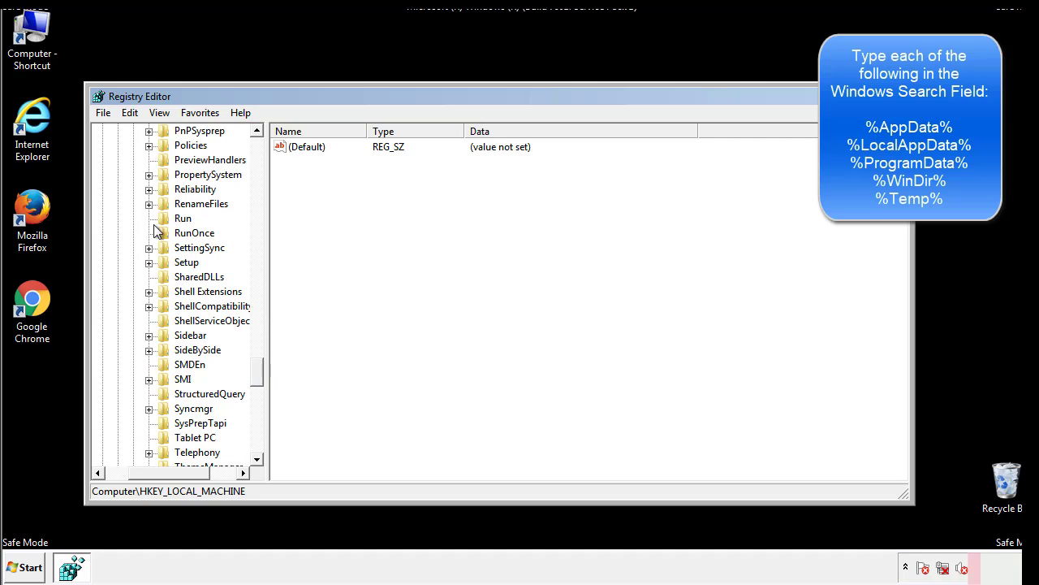
Step: Delete the tappi.loc value from HKLM's Run key, confirming the permanent deletion
left_click(182, 217)
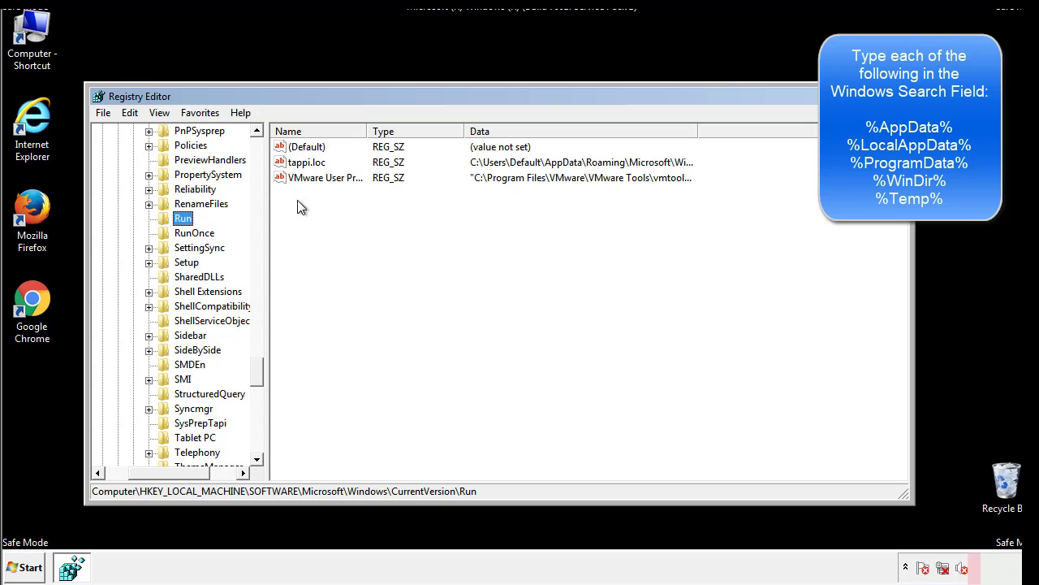
mouse_move(670, 179)
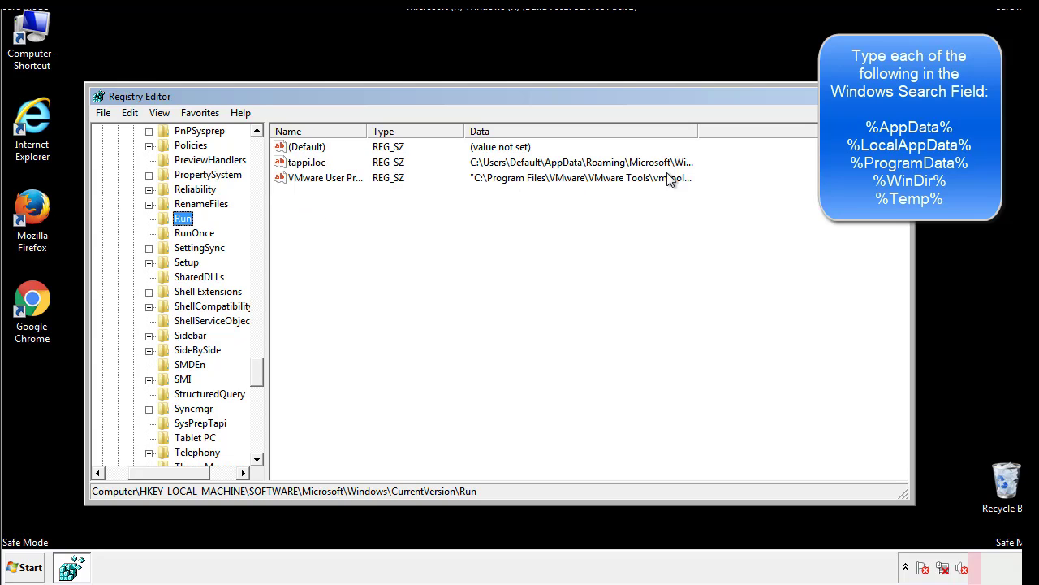
left_click(307, 162)
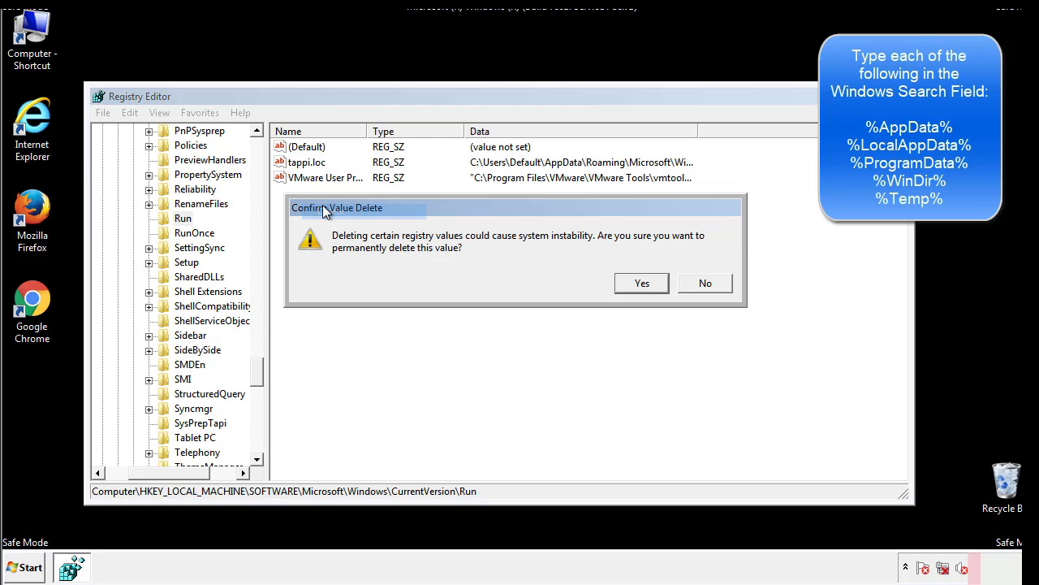
left_click(640, 282)
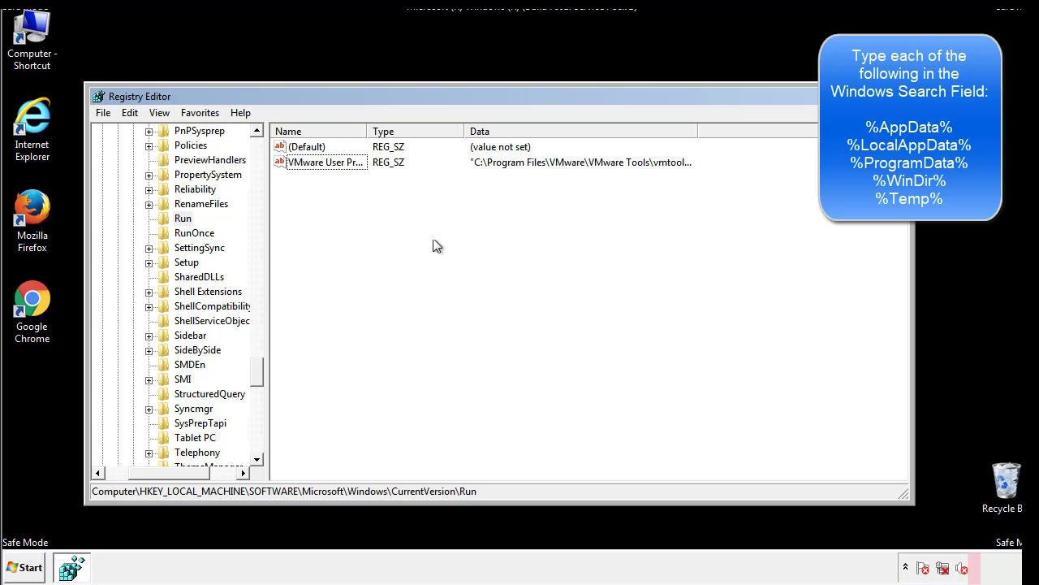
Step: Expand HKEY_CURRENT_USER and its Software key
scroll("down", 3)
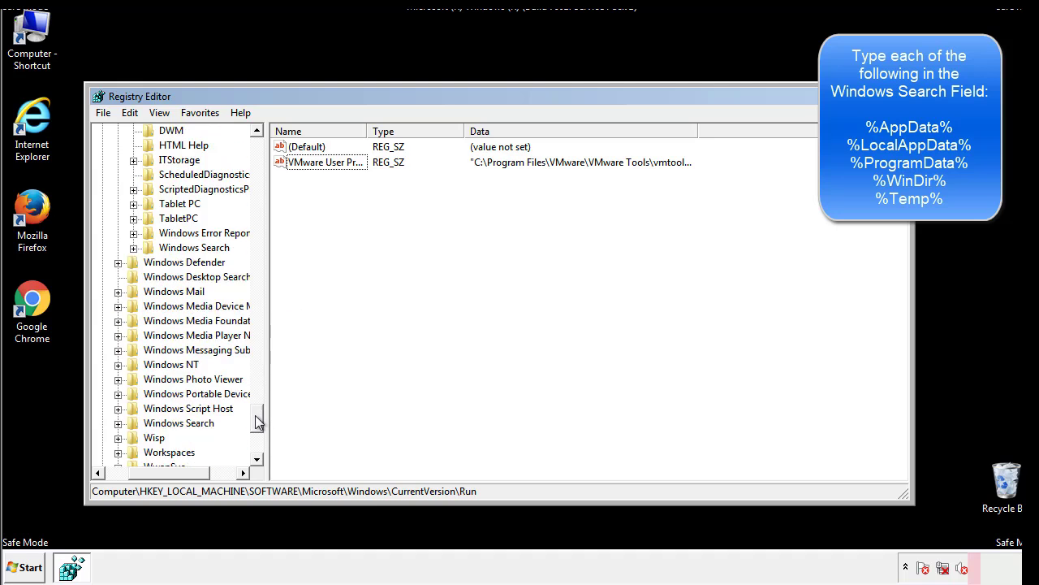
scroll("down", 3)
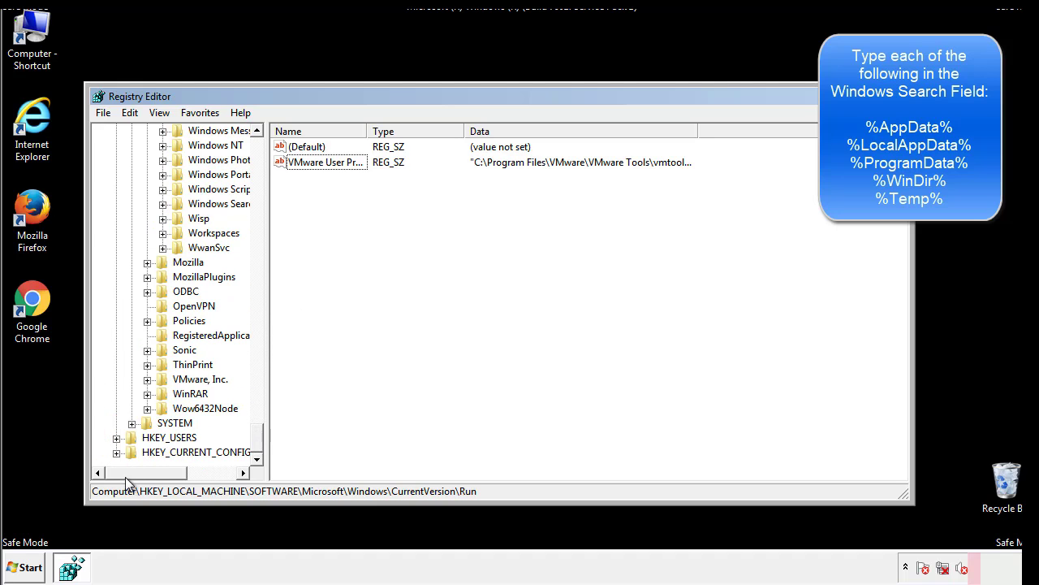
scroll("up", 3)
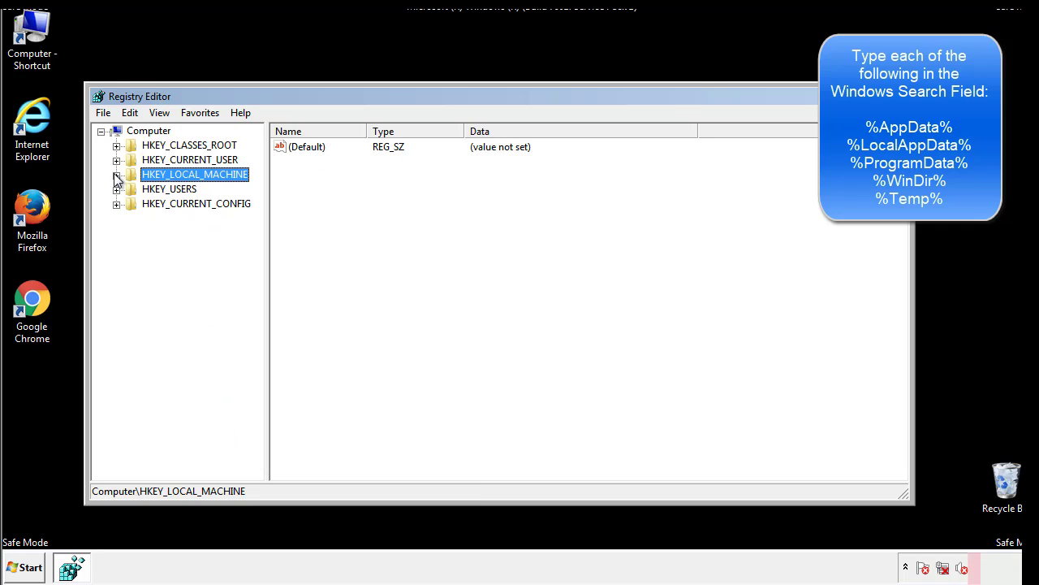
left_click(117, 159)
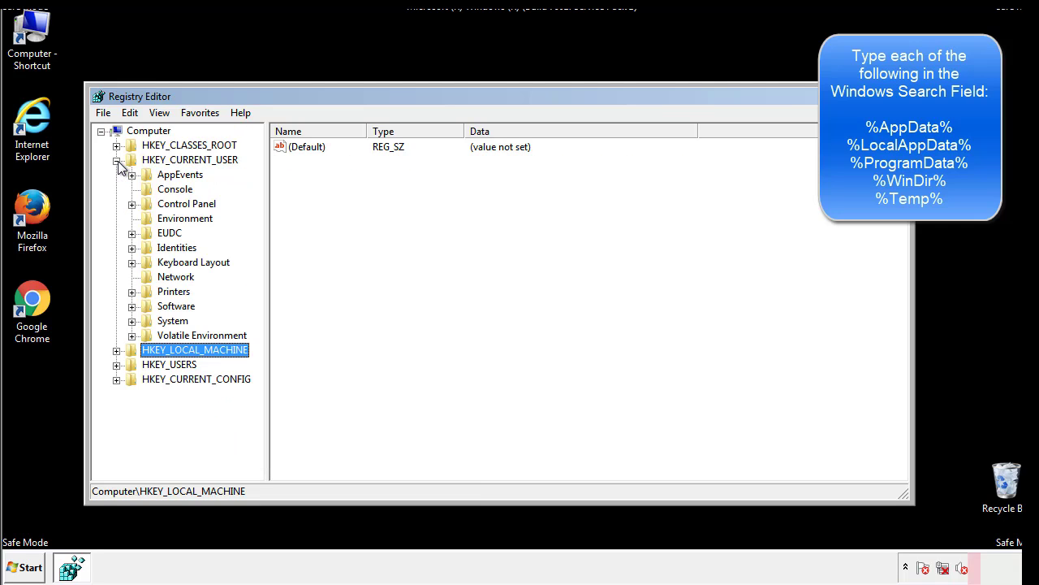
mouse_move(133, 259)
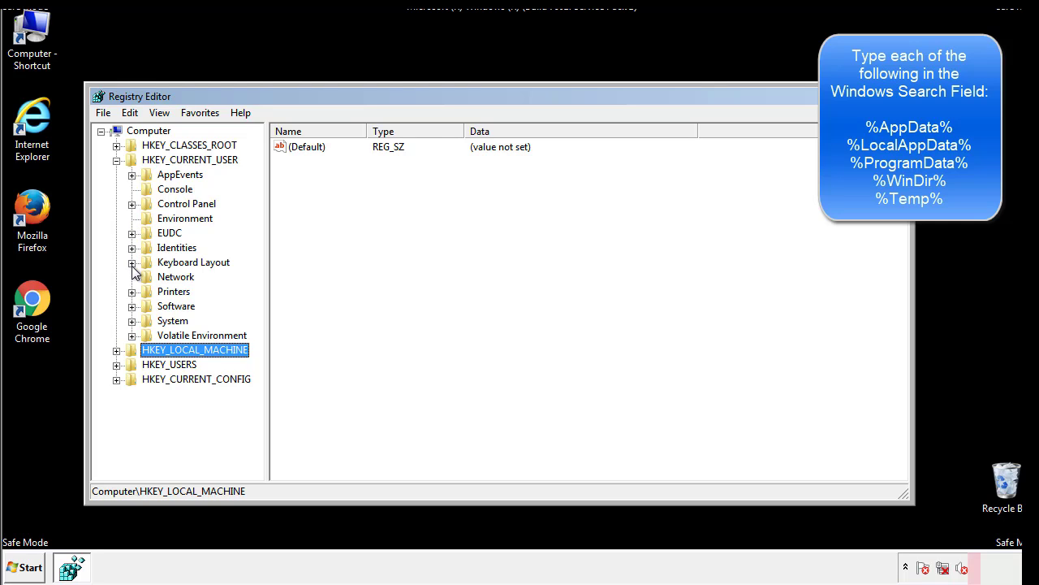
left_click(131, 305)
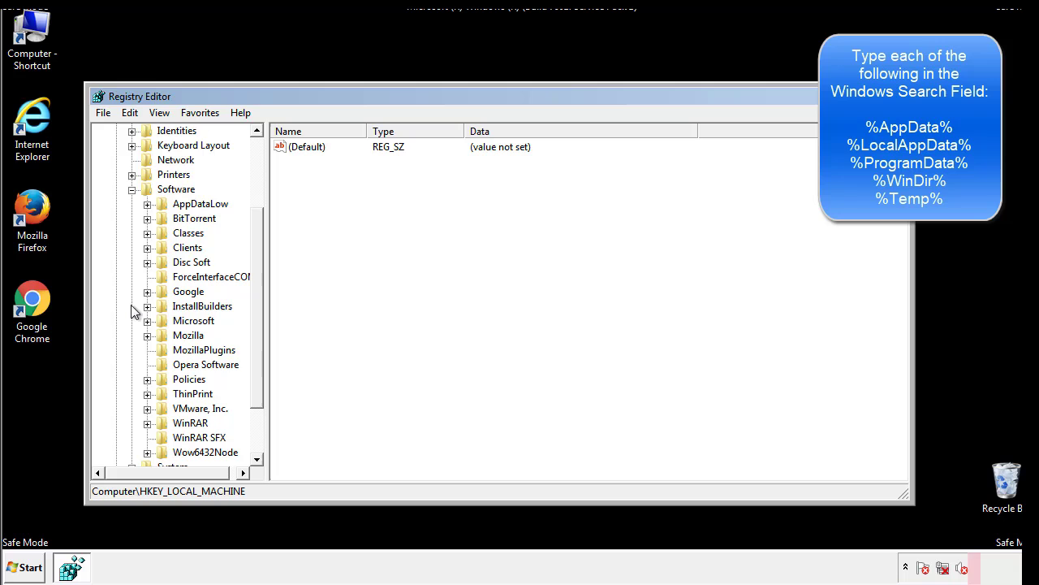
Step: Expand Microsoft and scroll toward Windows\CurrentVersion's Run key
scroll("down", 3)
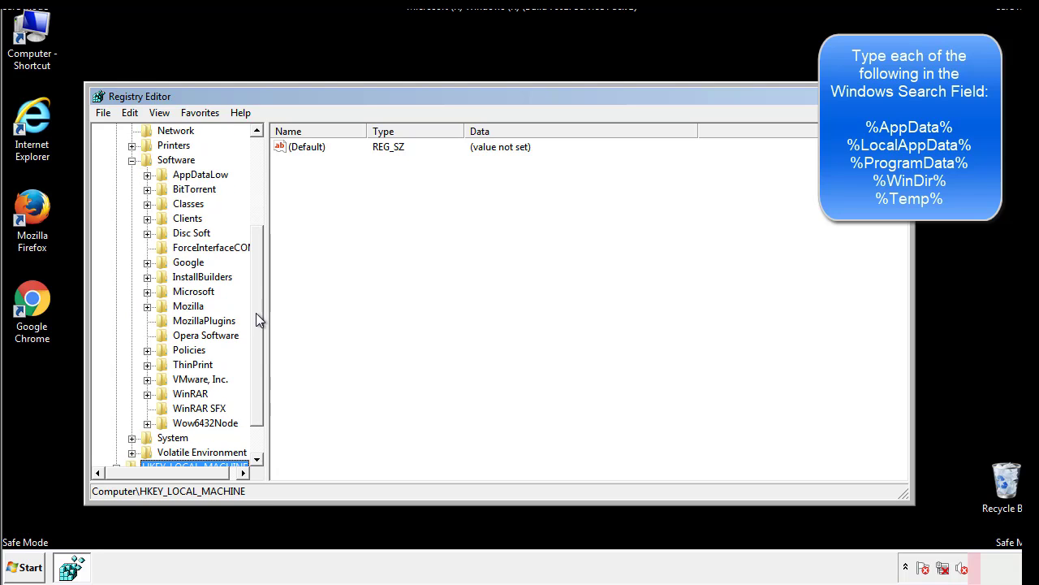
mouse_move(165, 327)
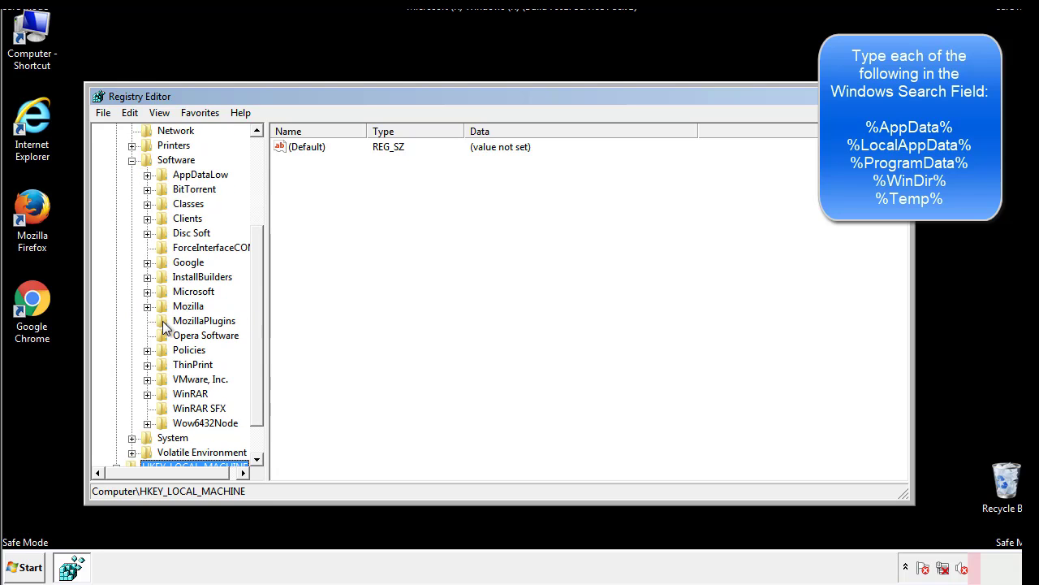
mouse_move(162, 221)
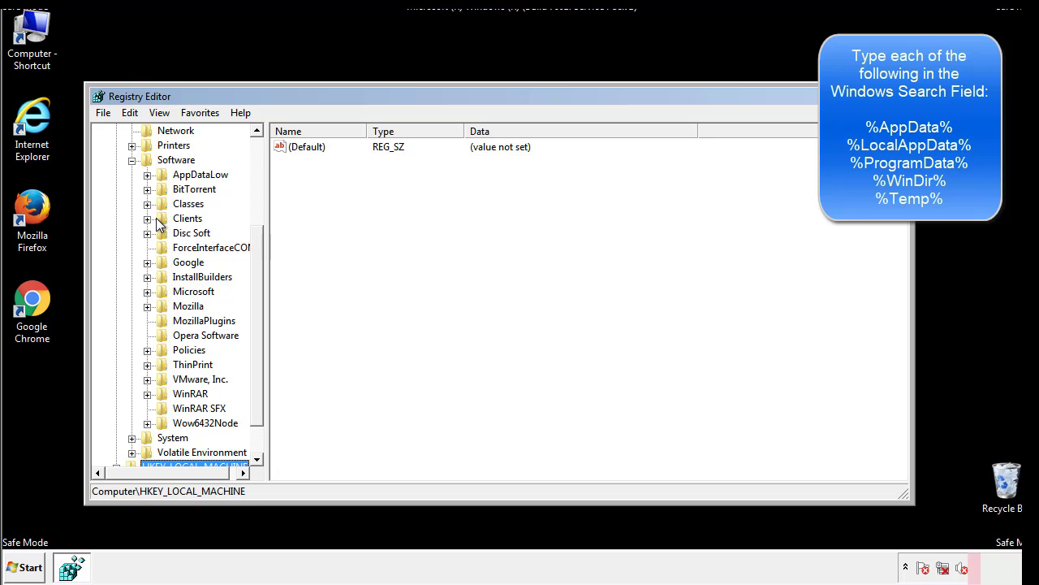
left_click(147, 291)
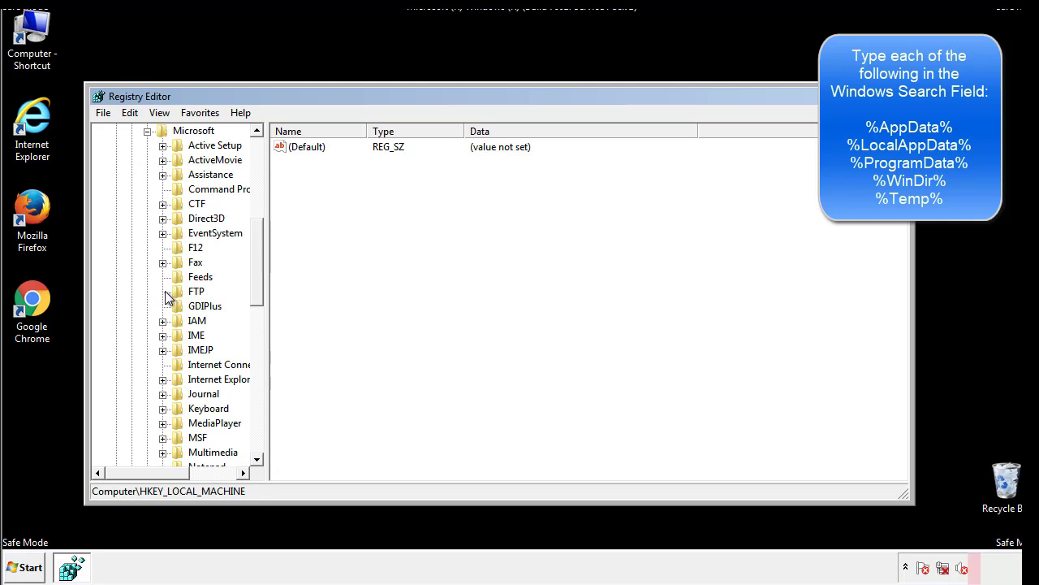
scroll("down", 3)
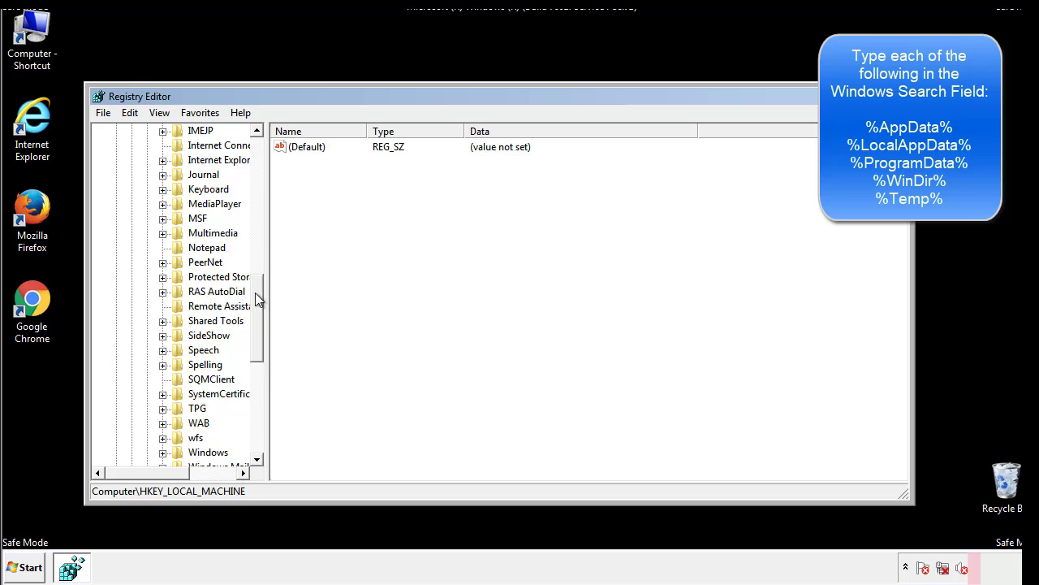
scroll("down", 3)
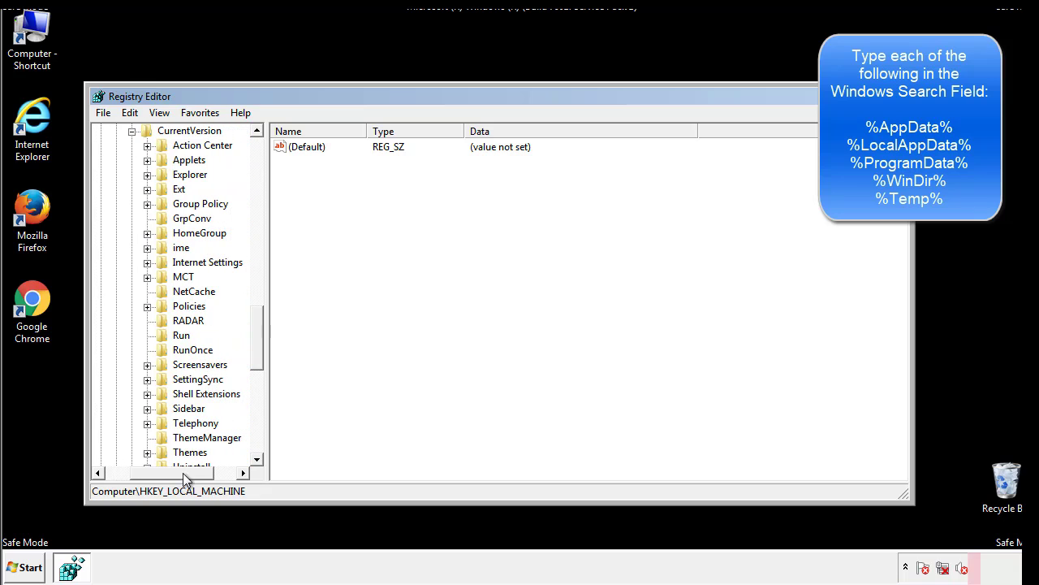
Step: Inspect the current user's Run key, holding only DAEMON Tools Lite, then scroll the tree back up
left_click(182, 335)
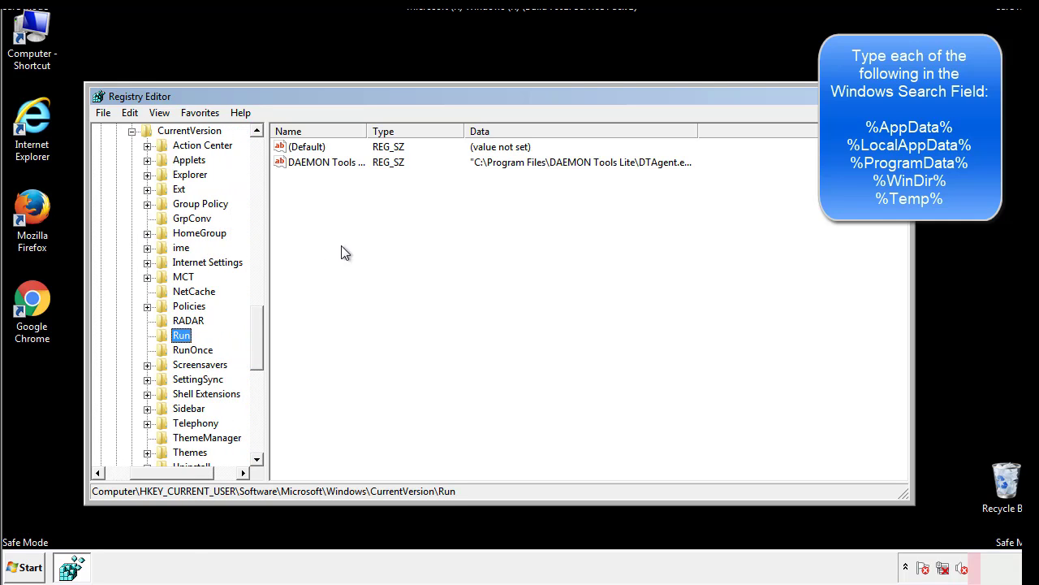
mouse_move(338, 179)
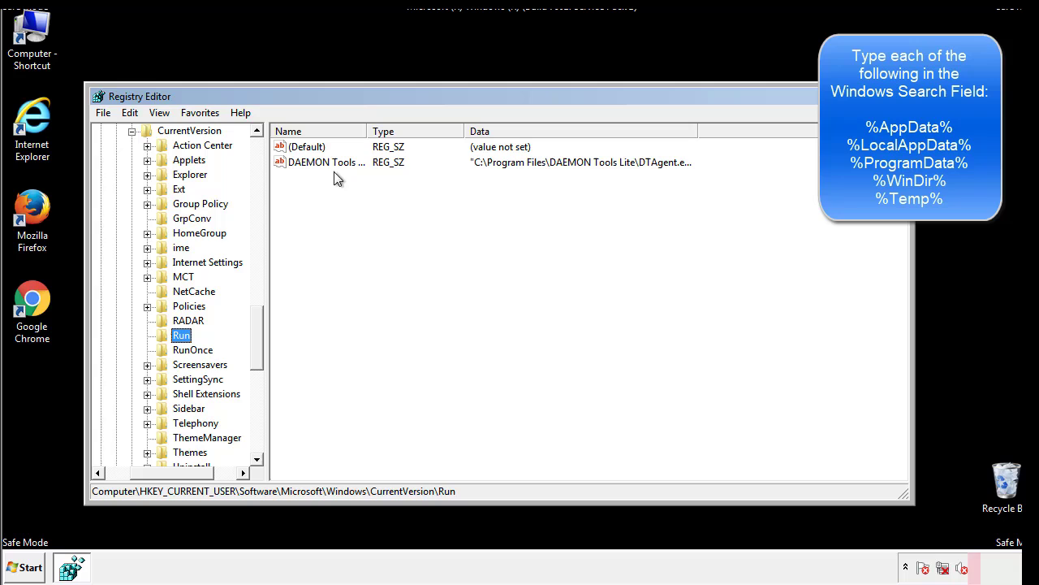
mouse_move(445, 192)
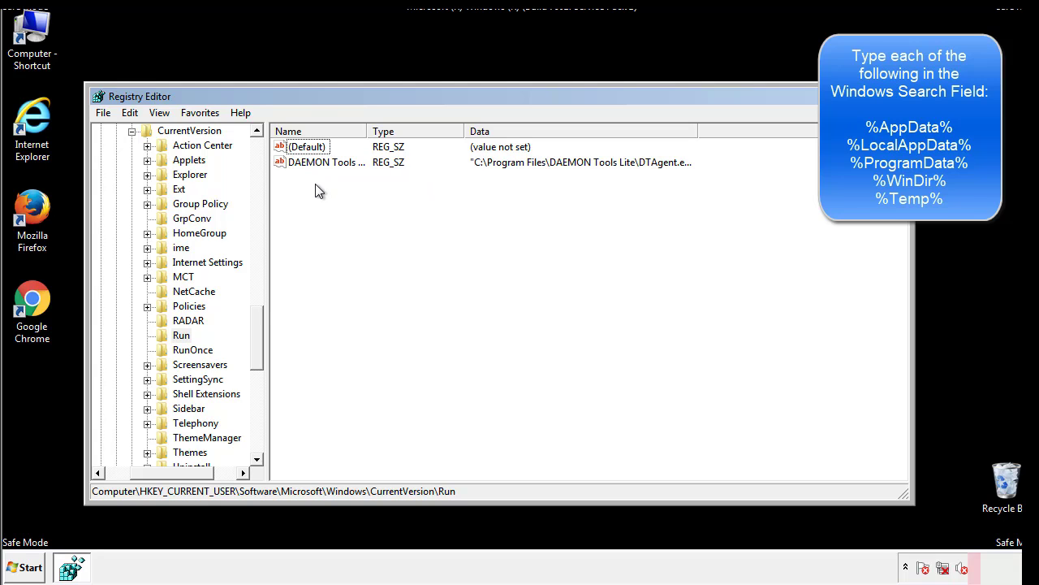
mouse_move(377, 192)
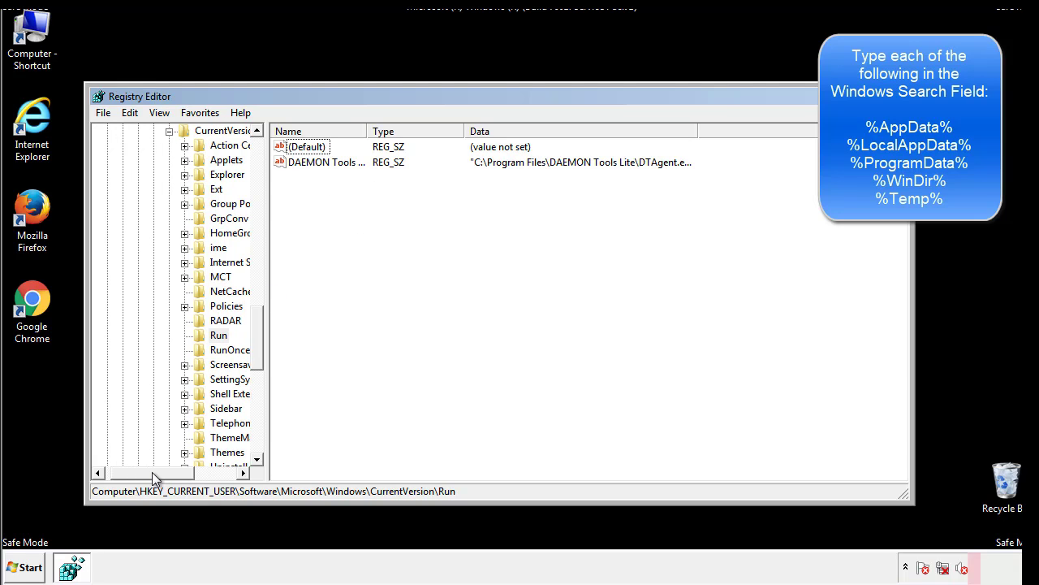
scroll("up", 3)
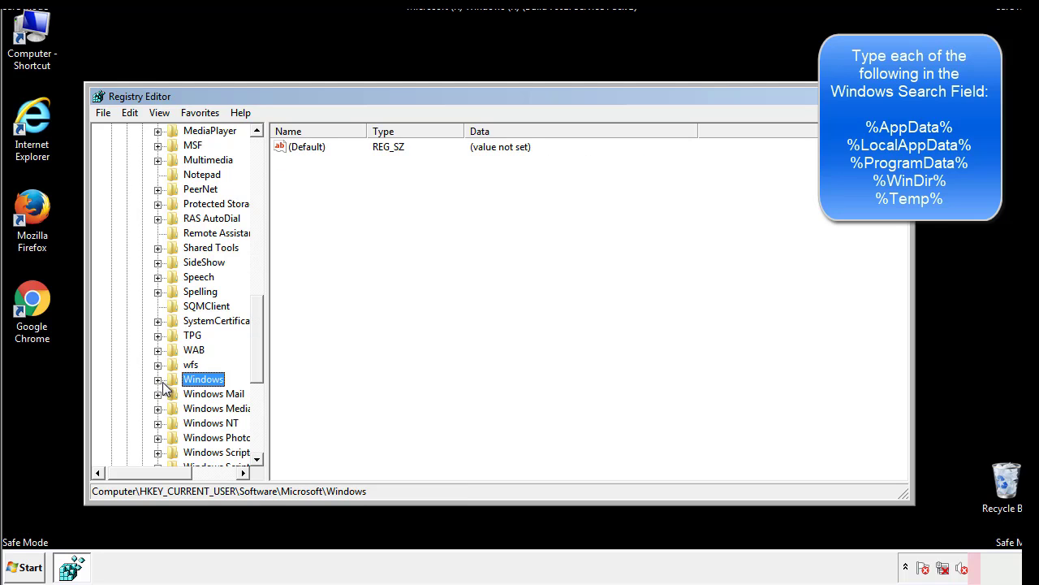
scroll("up", 3)
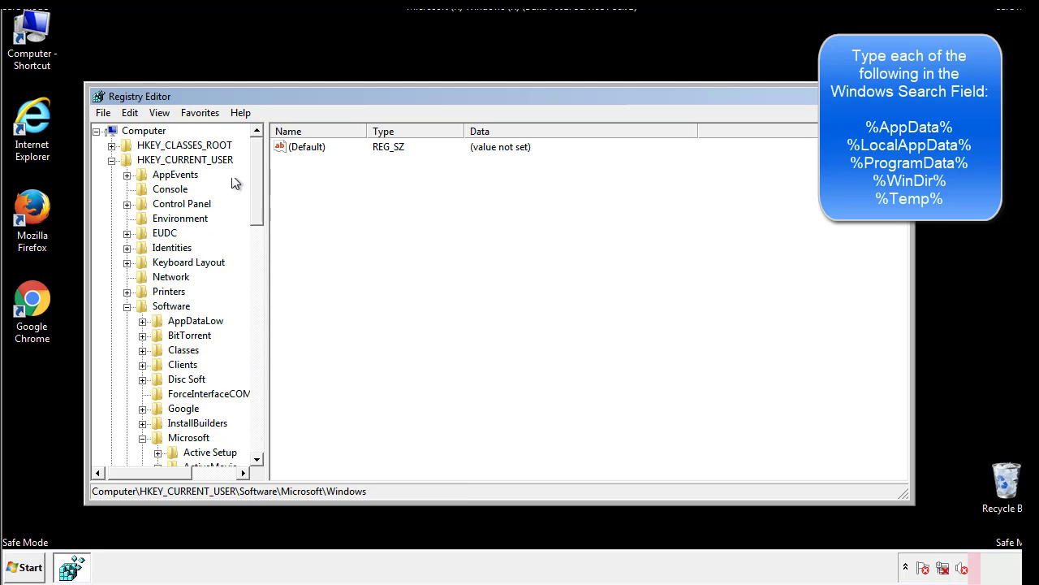
Step: Search the registry for '%temp%' via Edit > Find, landing on the Temporary Files volume-cache key
left_click(130, 112)
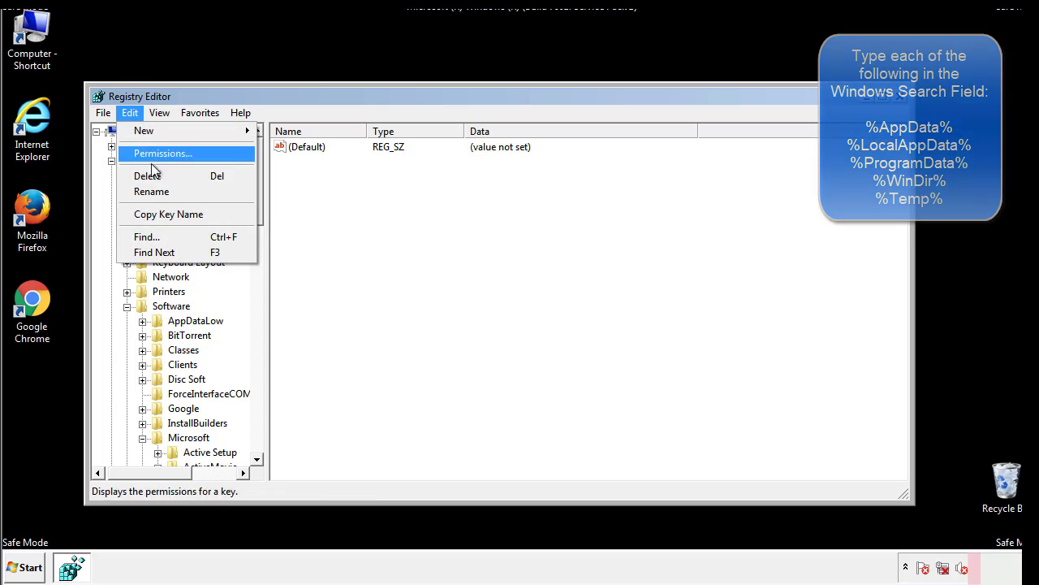
left_click(146, 237)
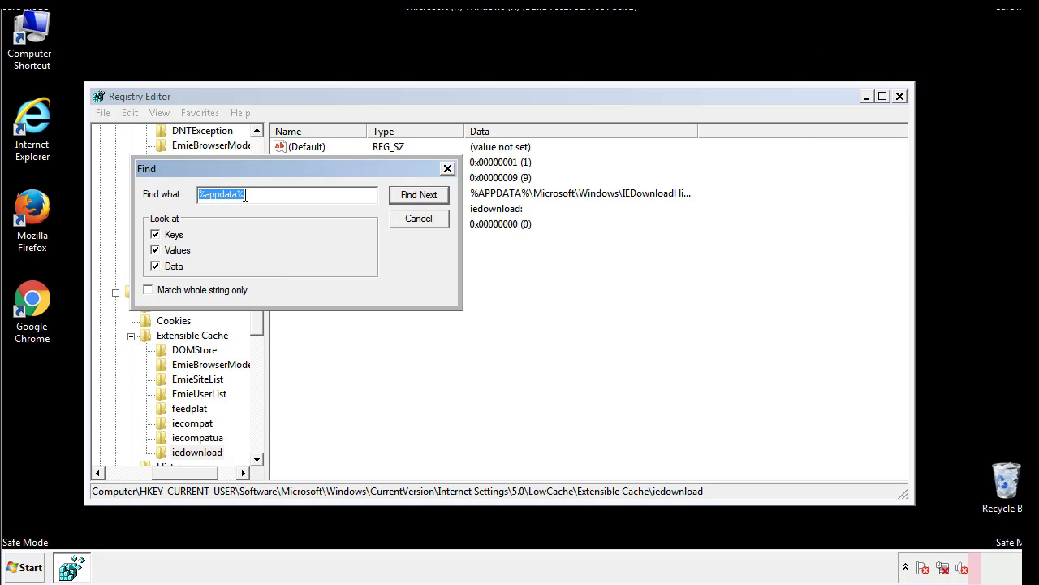
type("%t")
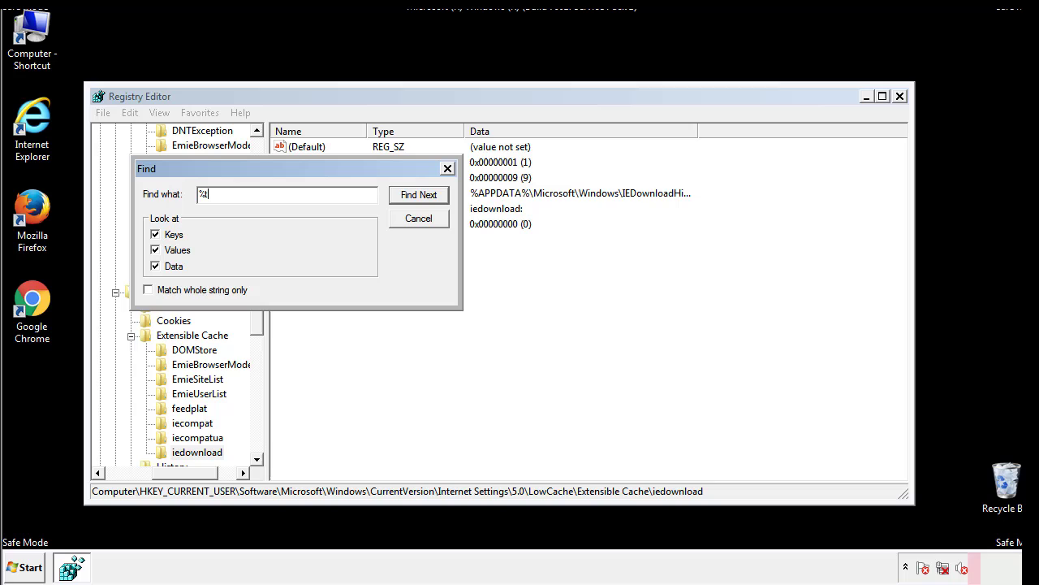
type("emp%")
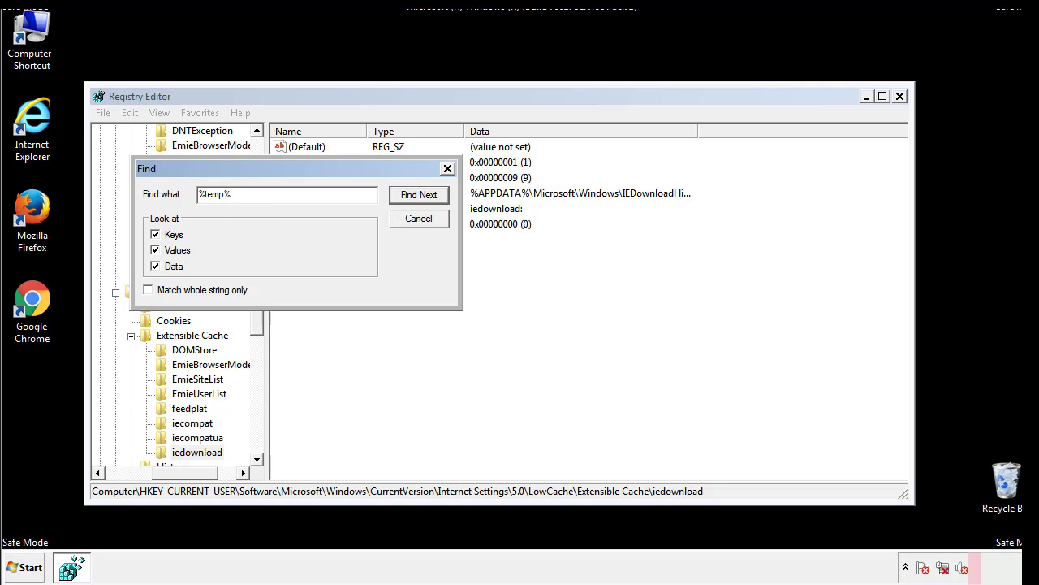
left_click(419, 195)
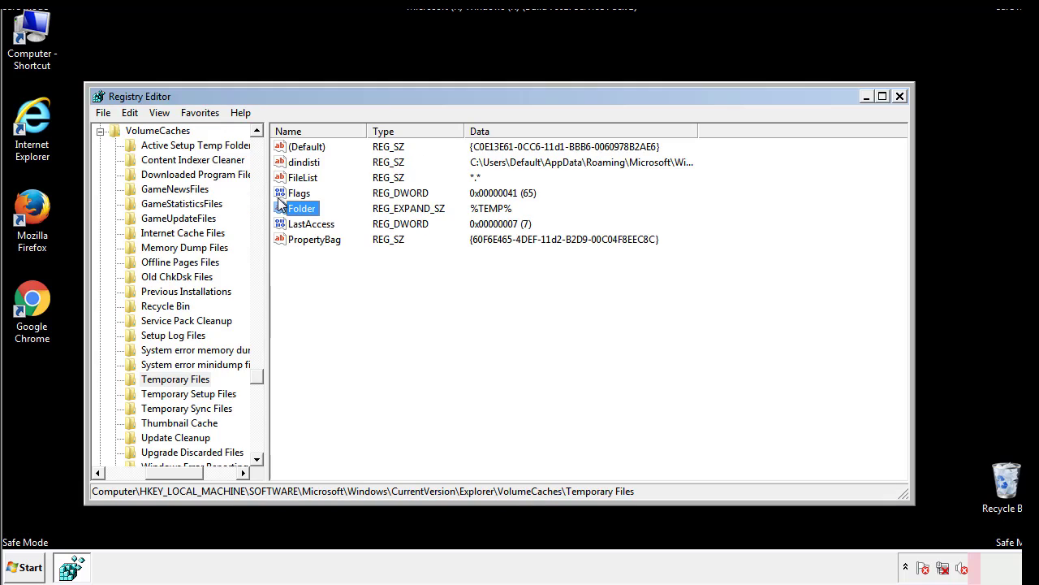
Step: Select and permanently delete every value under the Temporary Files cache key
left_click(338, 268)
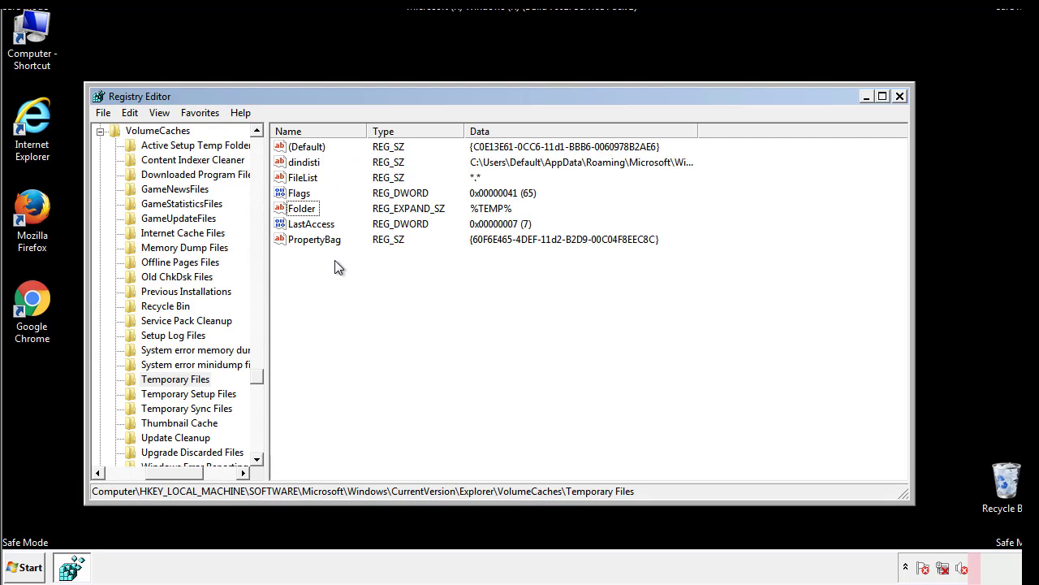
key("ctrl+a")
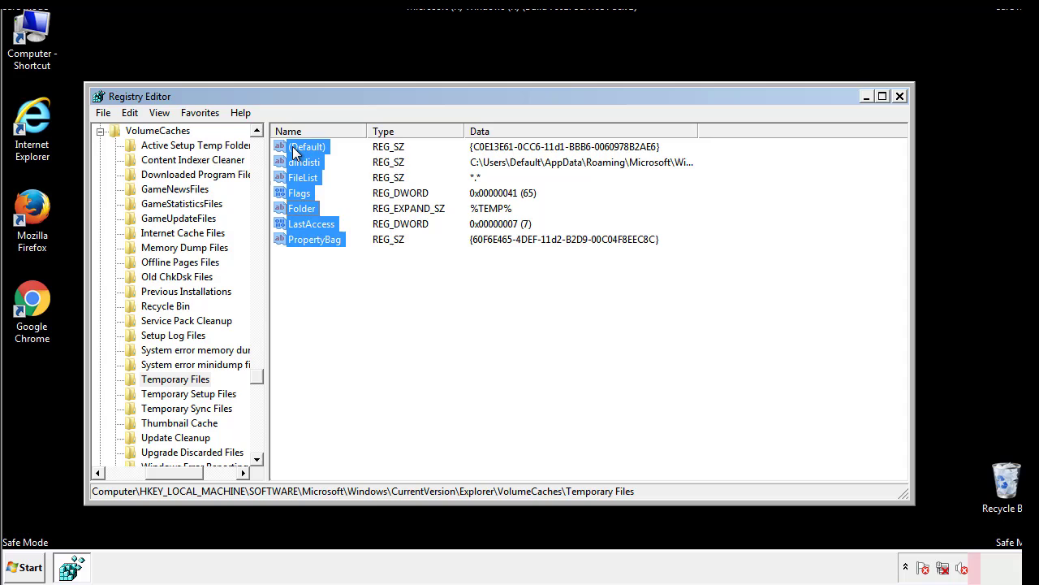
right_click(307, 147)
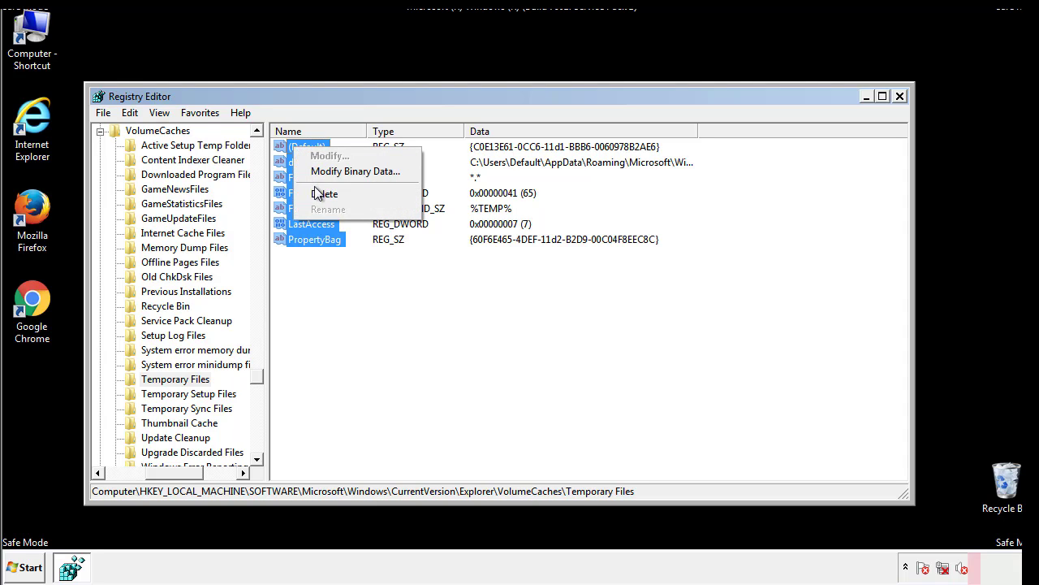
left_click(324, 194)
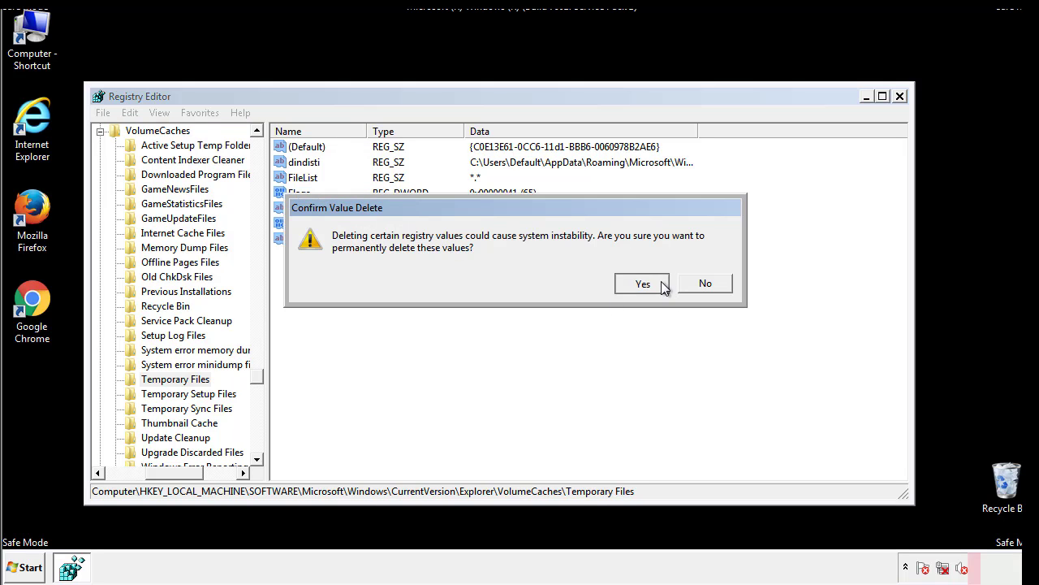
left_click(643, 283)
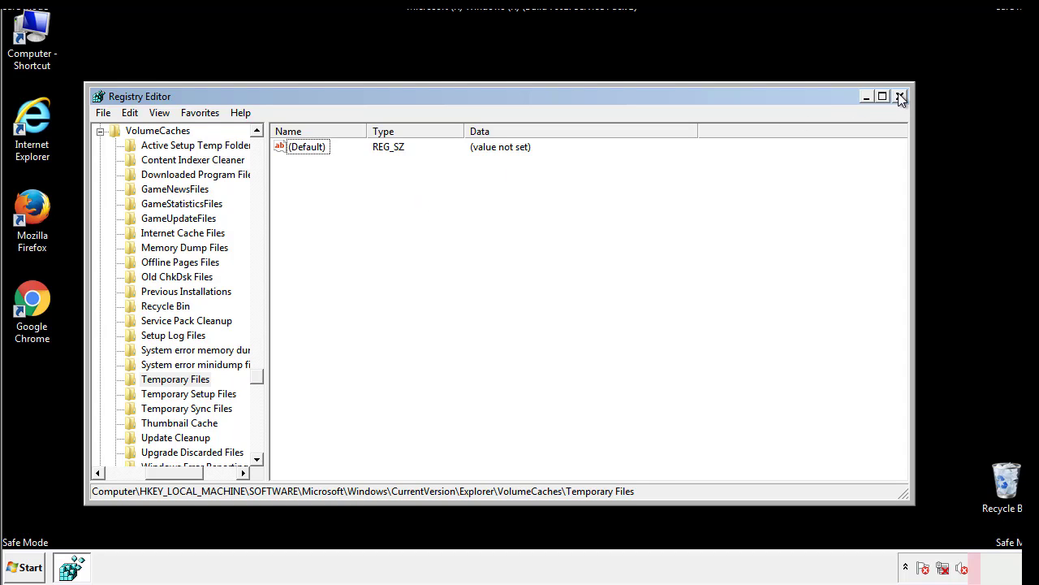
Step: Close Registry Editor and launch msconfig from the Start menu search
left_click(900, 95)
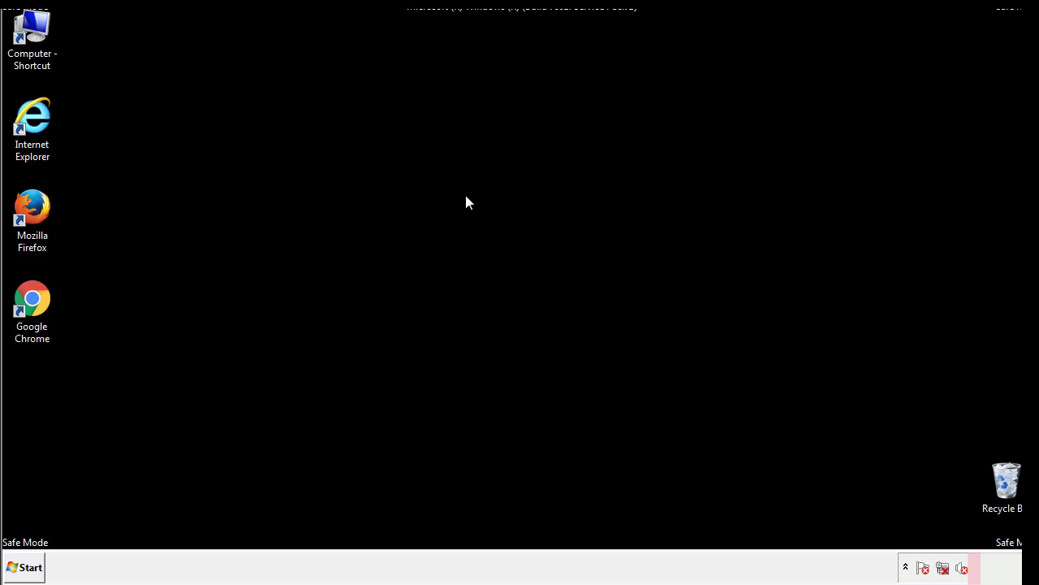
mouse_move(42, 406)
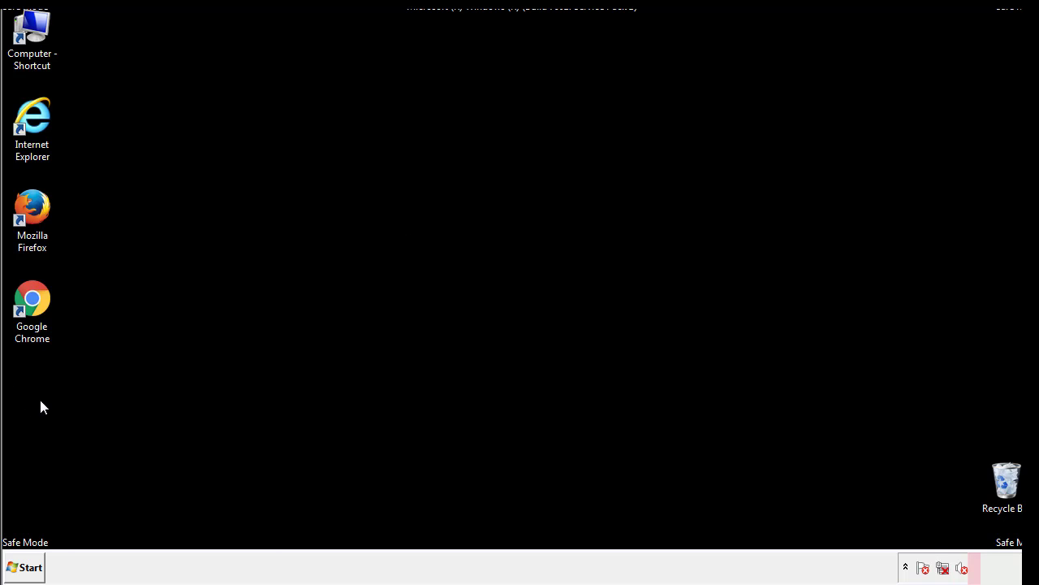
left_click(25, 567)
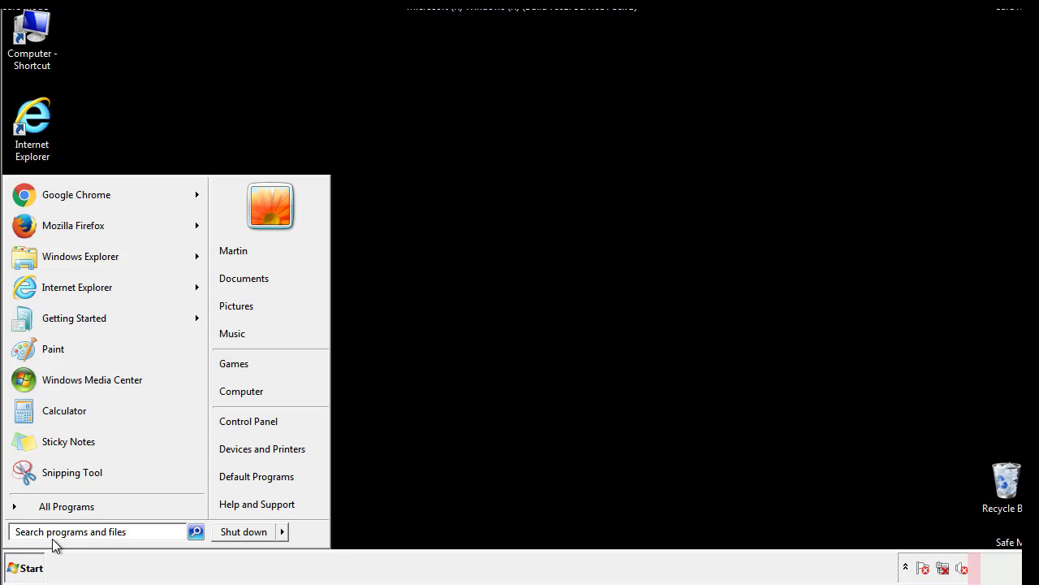
type("mscon")
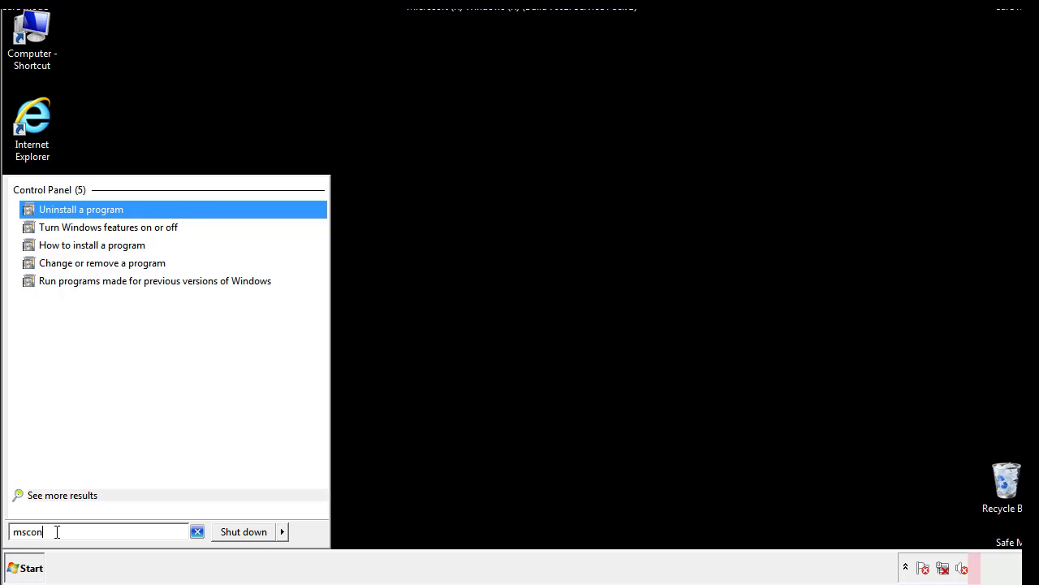
type("fig")
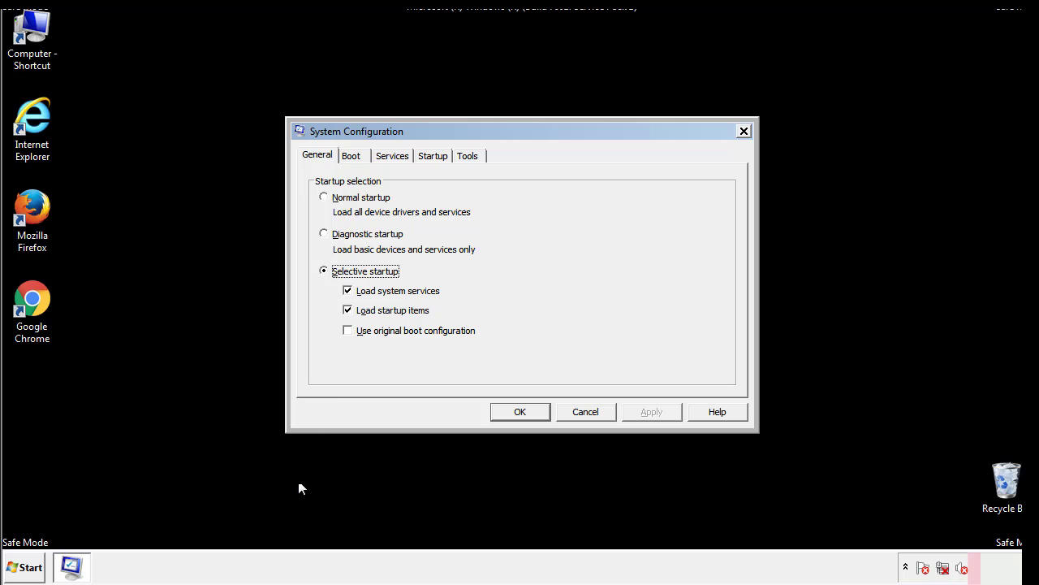
Step: Uncheck Safe boot on the Boot settings, apply with OK and restart now
left_click(351, 156)
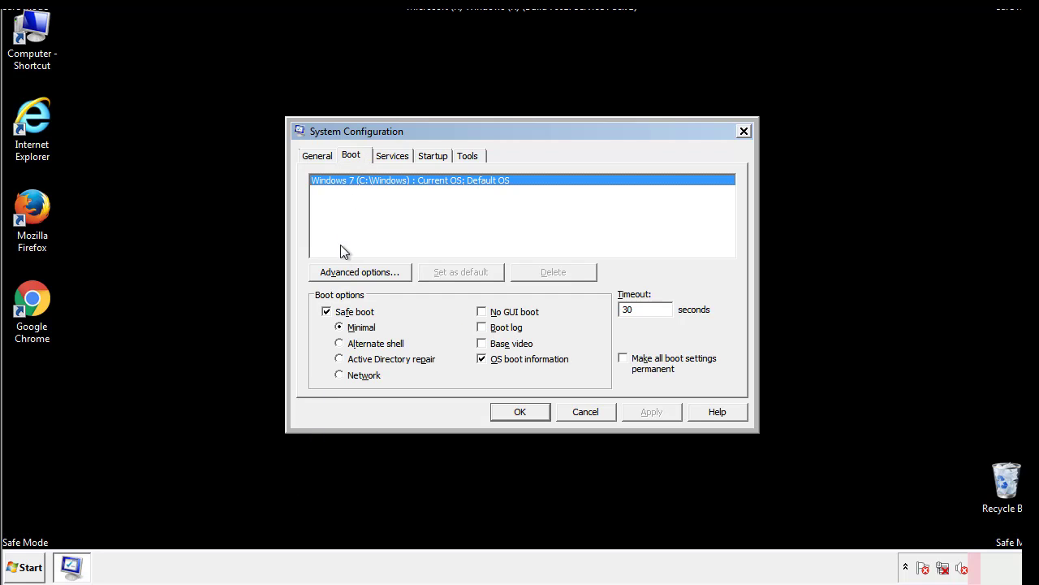
left_click(327, 312)
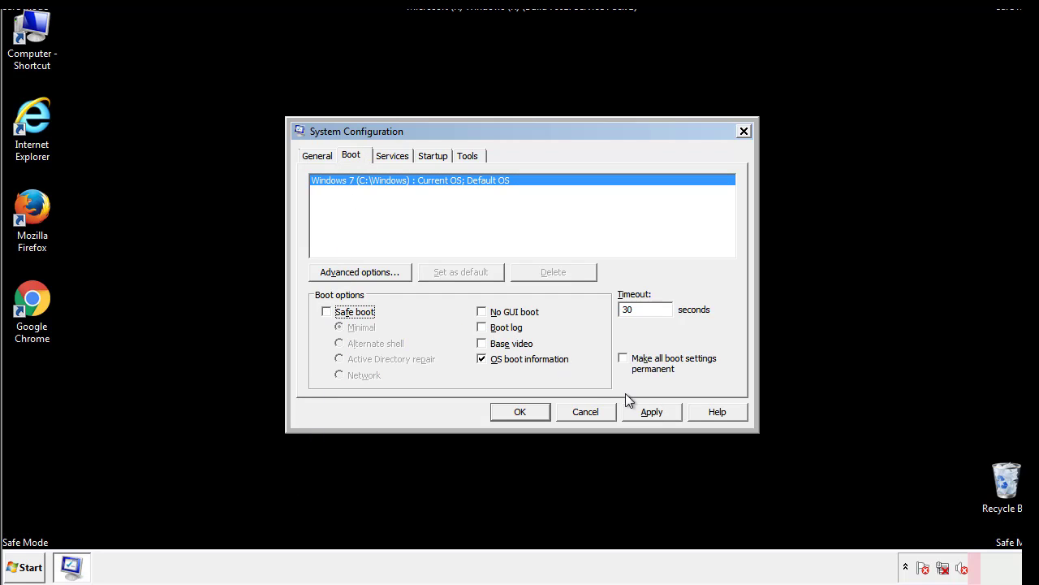
left_click(520, 413)
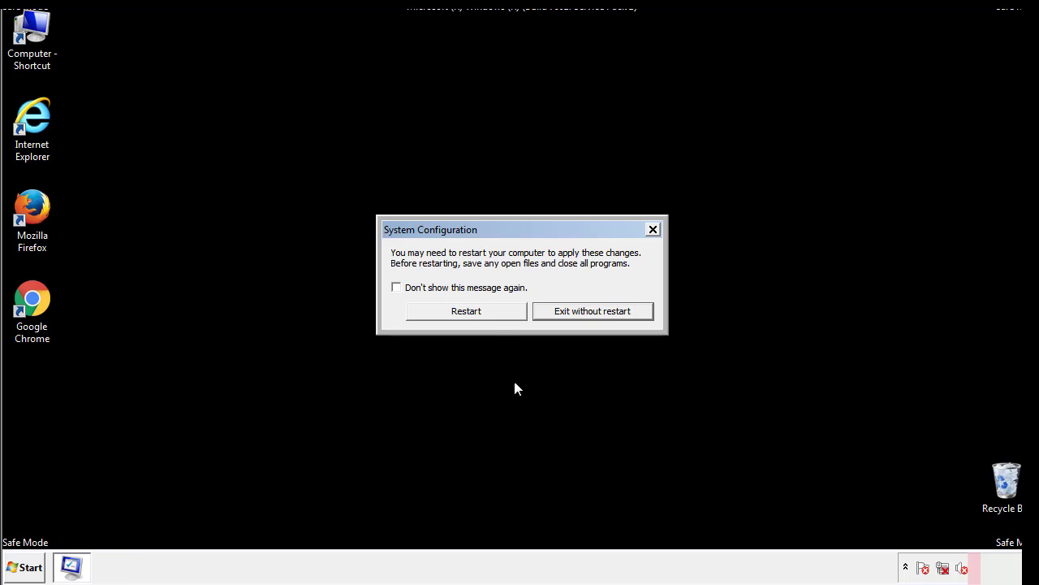
left_click(466, 310)
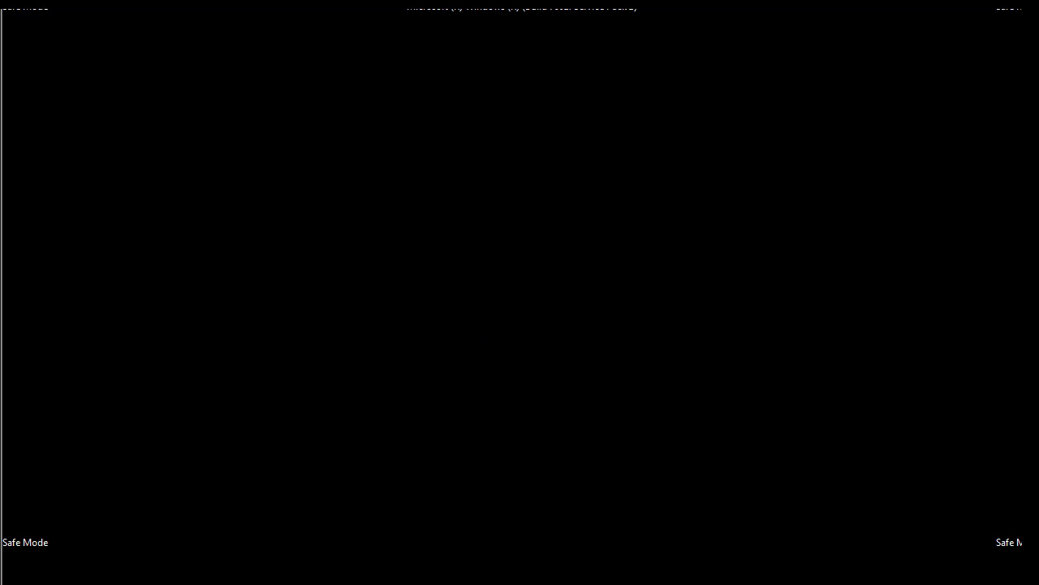